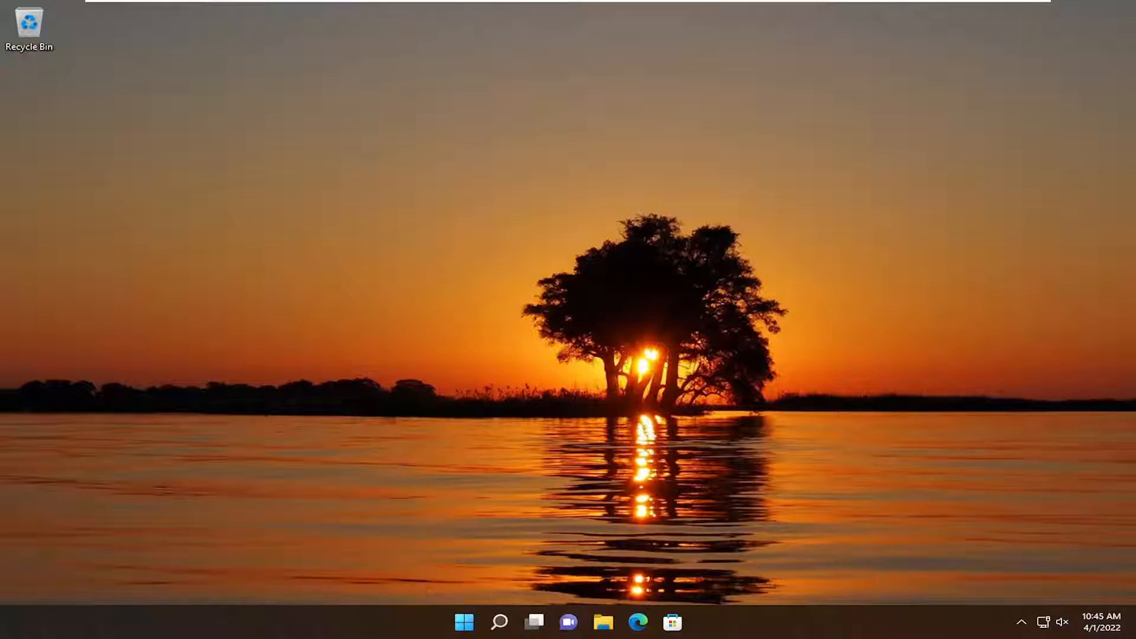
pyautogui.moveTo(453, 364)
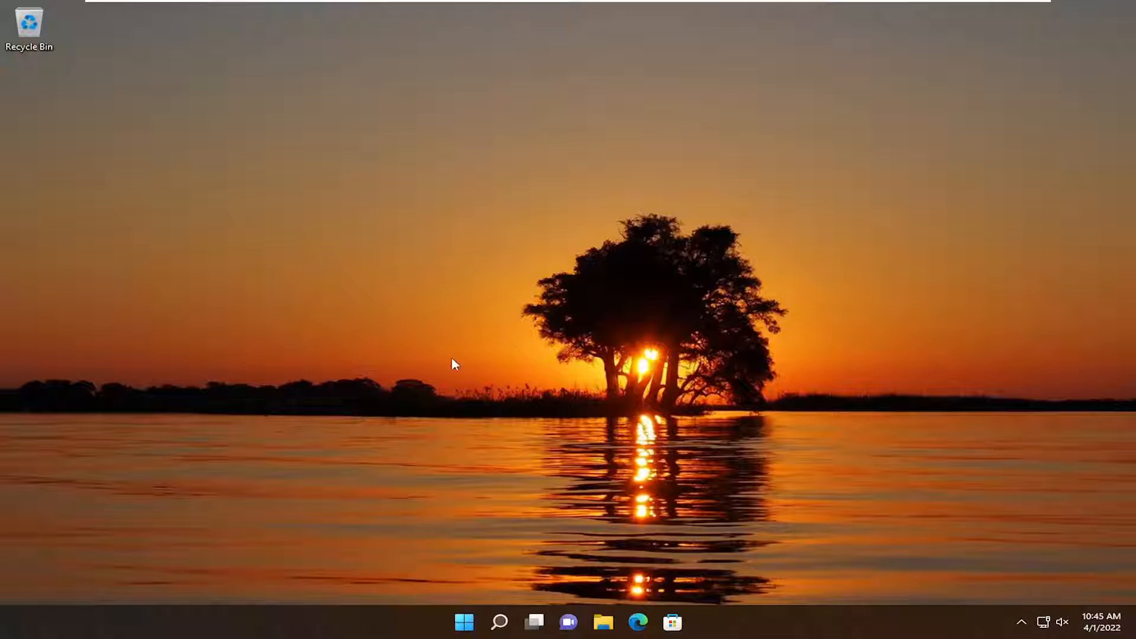
# Launch the Settings app from the empty Windows 11 desktop
pyautogui.click(499, 622)
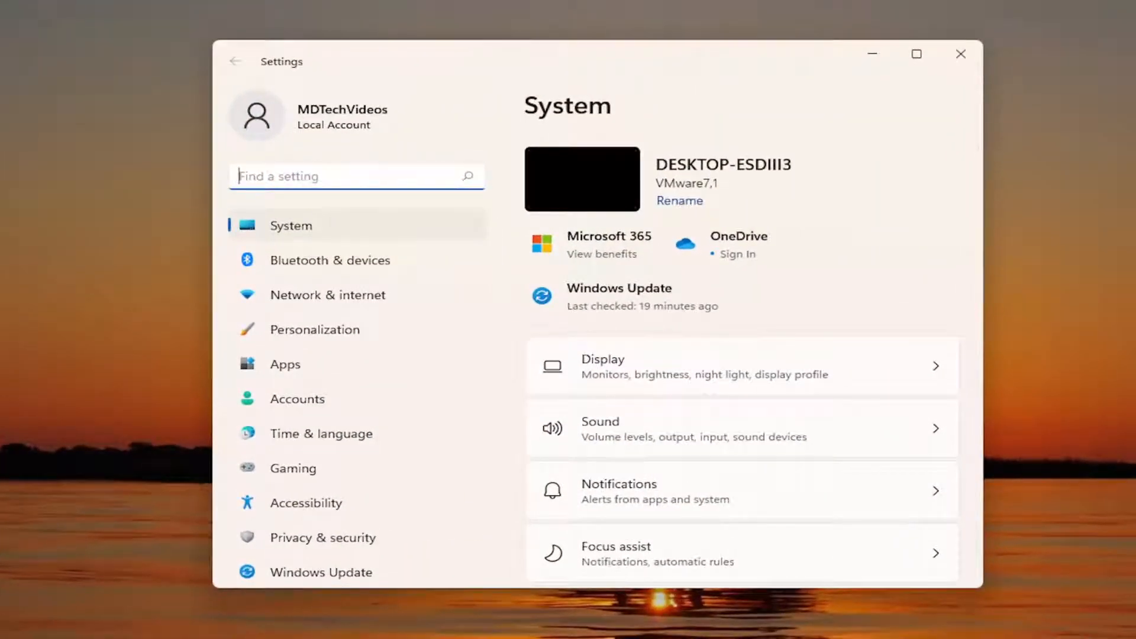
pyautogui.moveTo(322, 538)
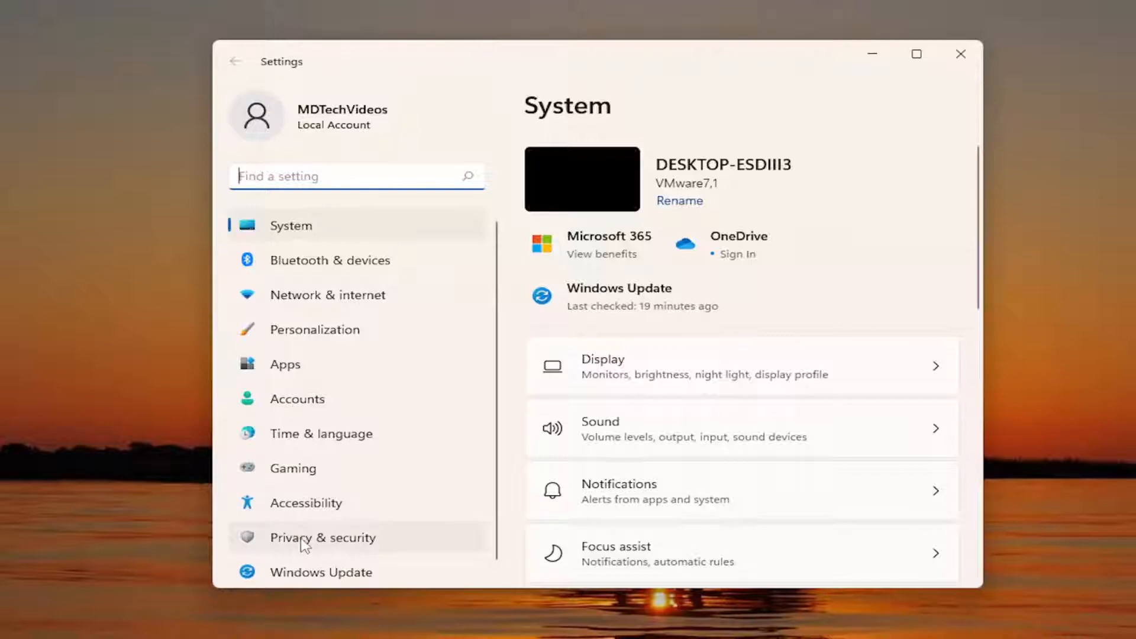
# Go to Privacy & security and scroll down to the App permissions section
pyautogui.click(322, 537)
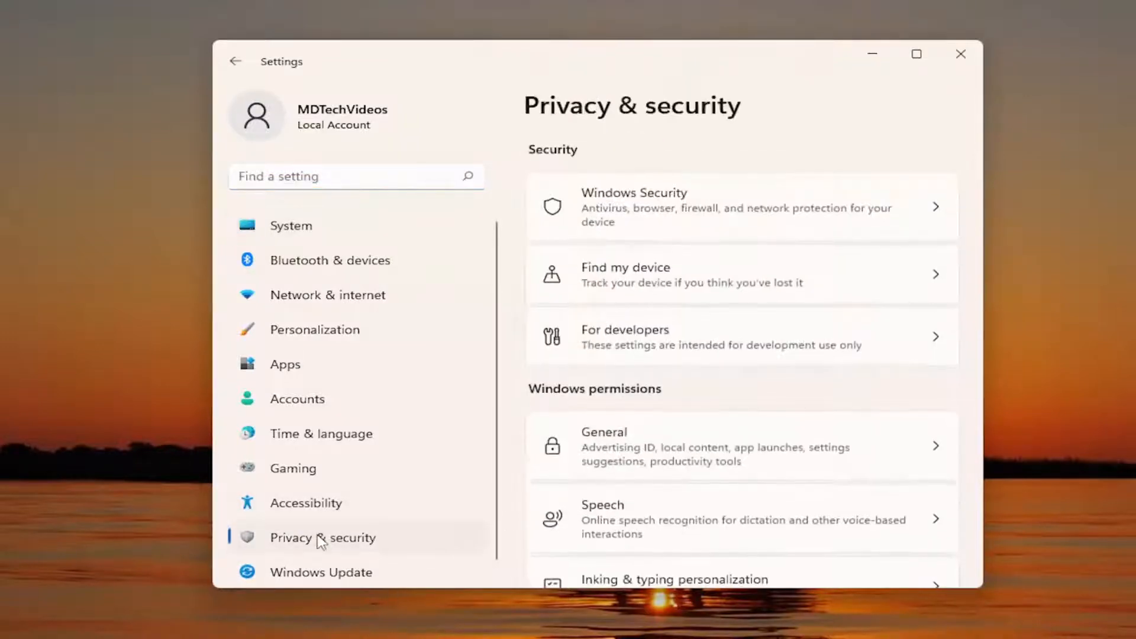
pyautogui.moveTo(1070, 252)
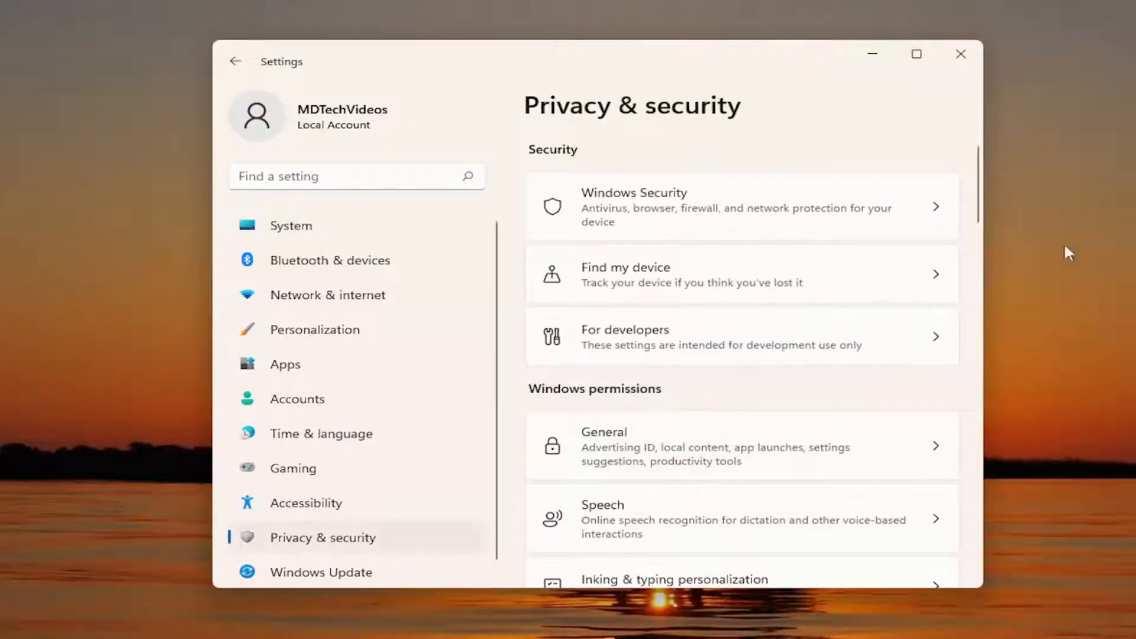
pyautogui.scroll(-3)
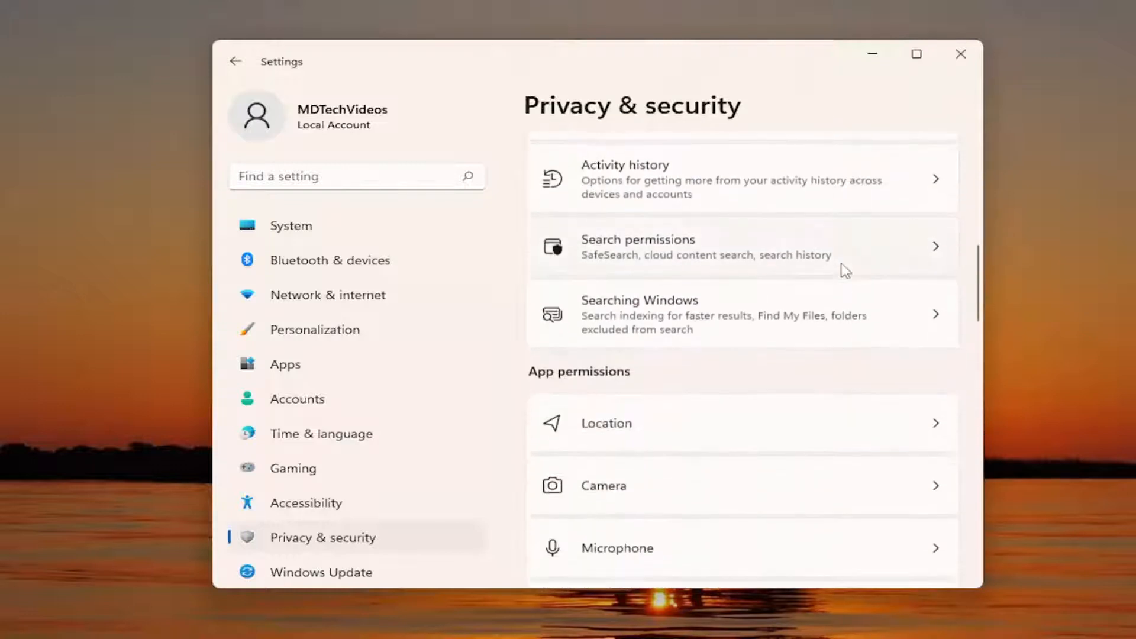
pyautogui.scroll(-3)
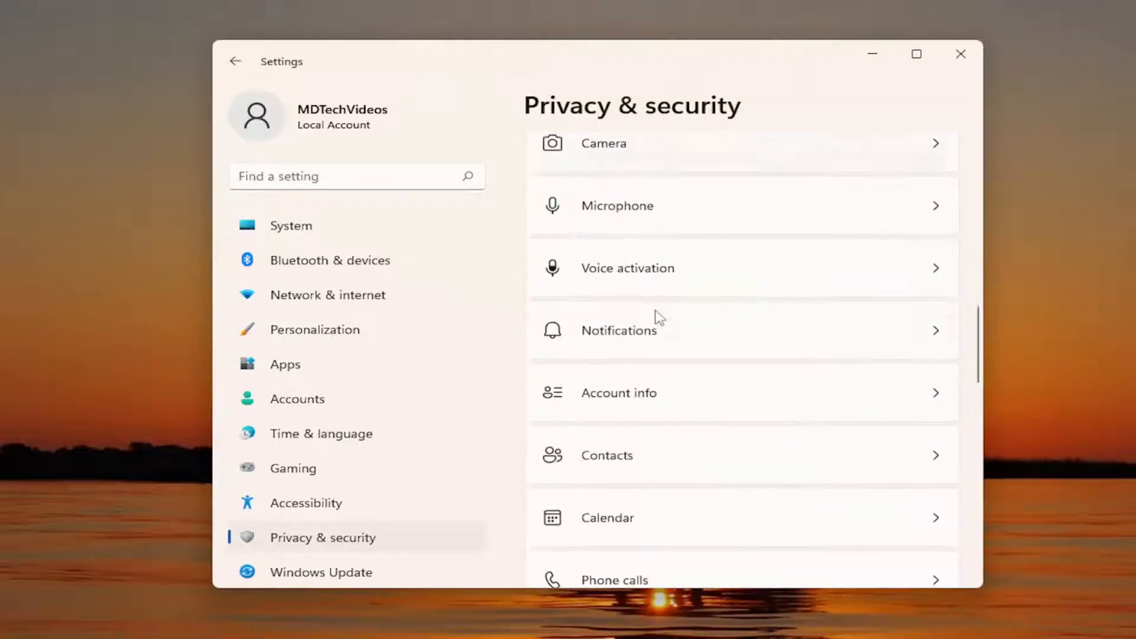
pyautogui.scroll(-3)
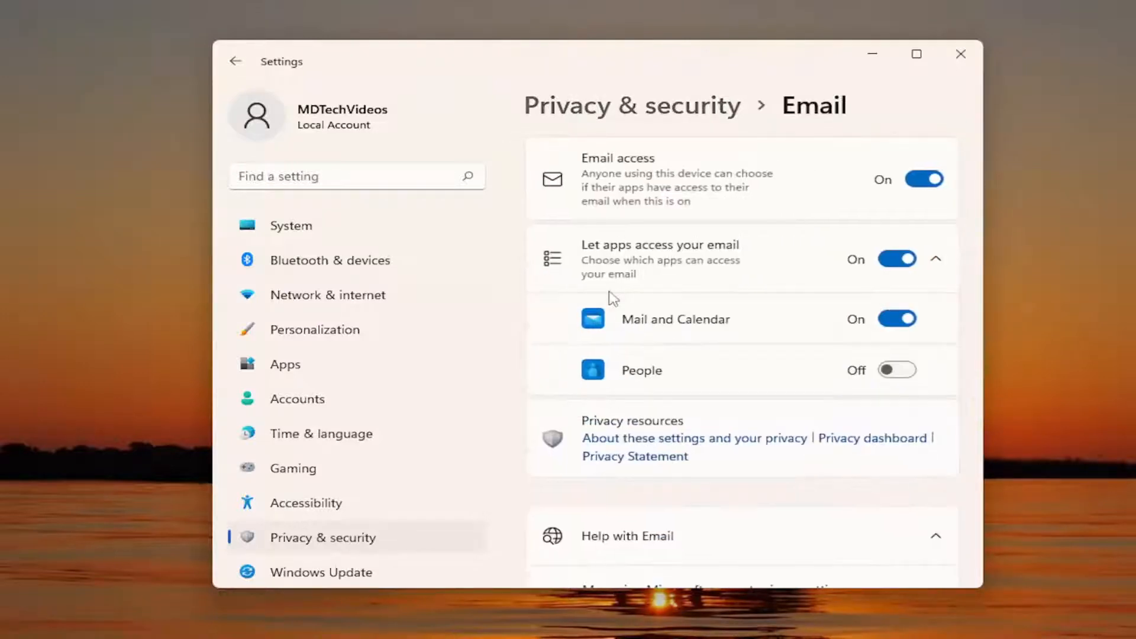
pyautogui.moveTo(642, 197)
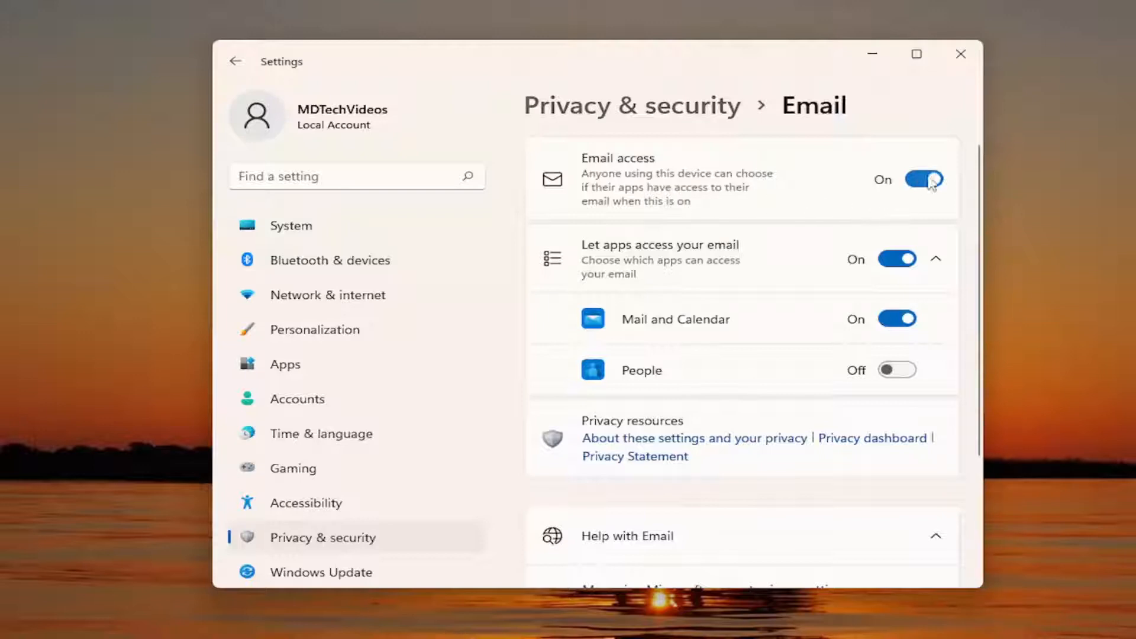
pyautogui.moveTo(658, 274)
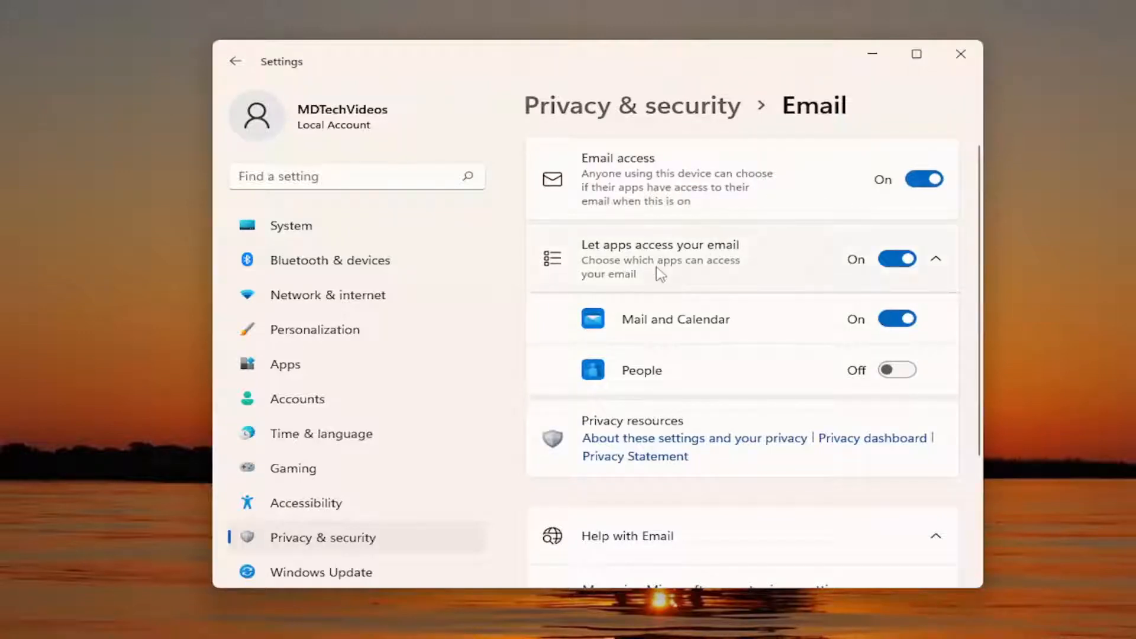
pyautogui.moveTo(898, 260)
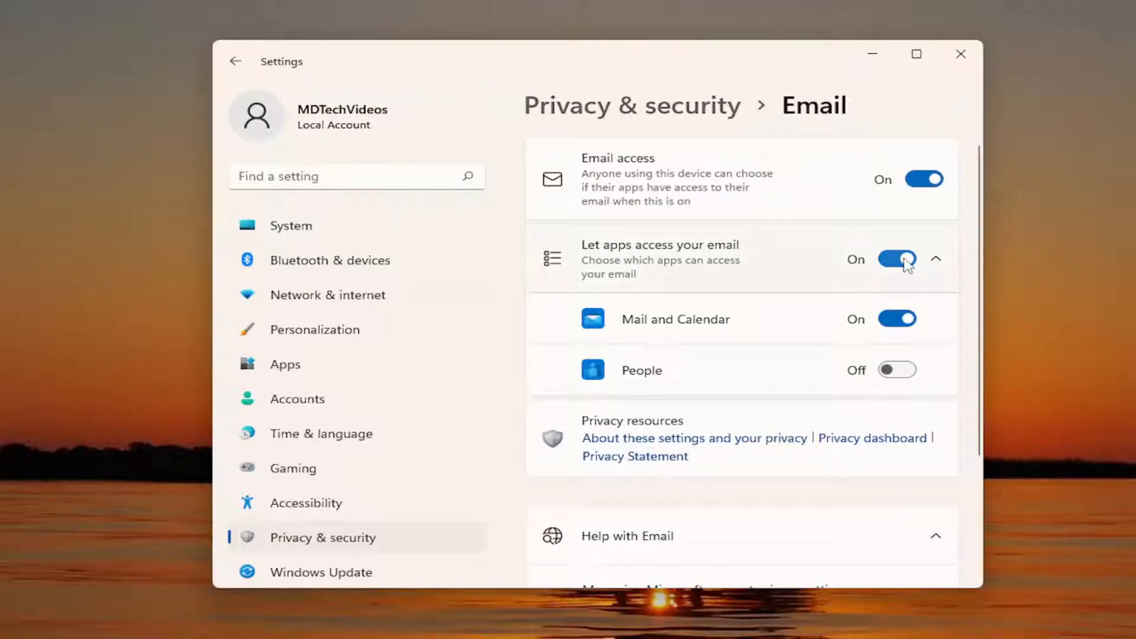
pyautogui.moveTo(904, 260)
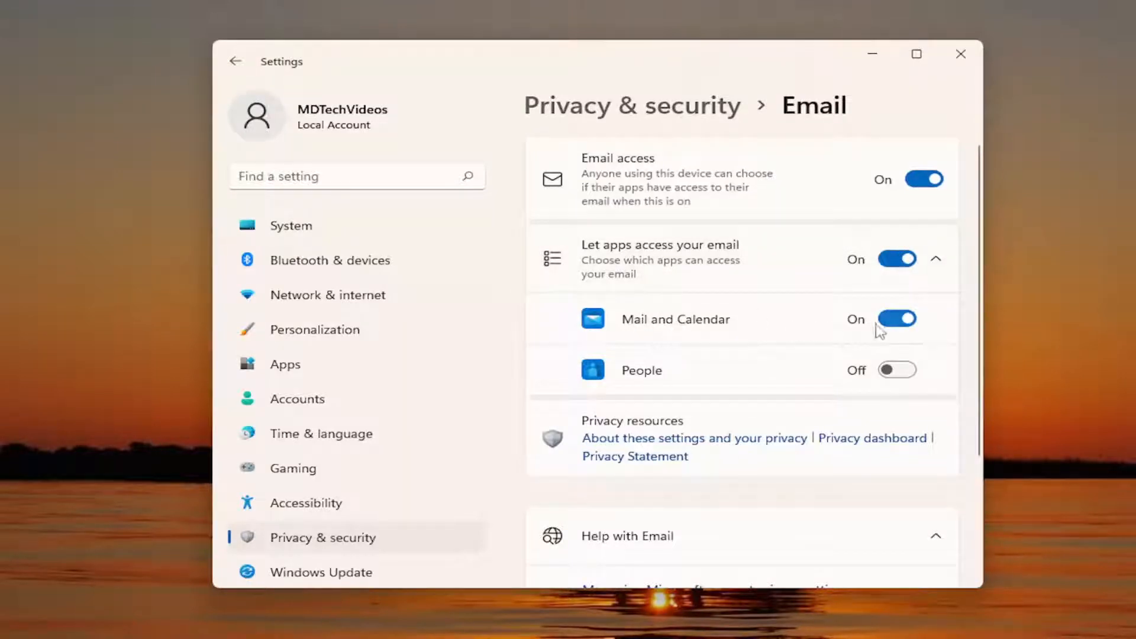
pyautogui.moveTo(891, 331)
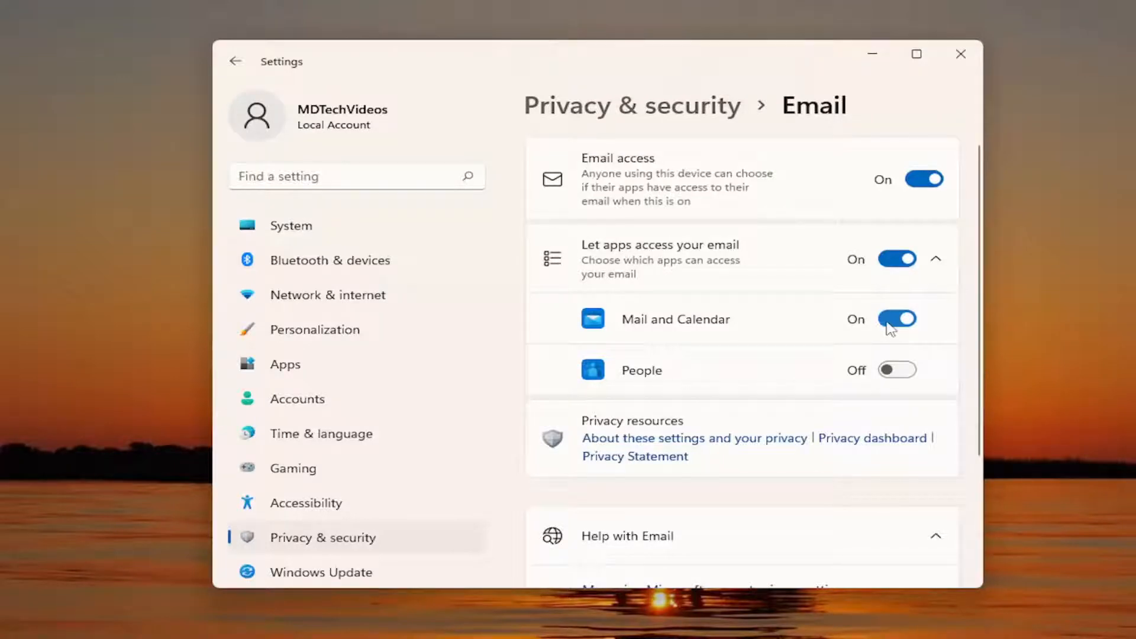
pyautogui.moveTo(670, 345)
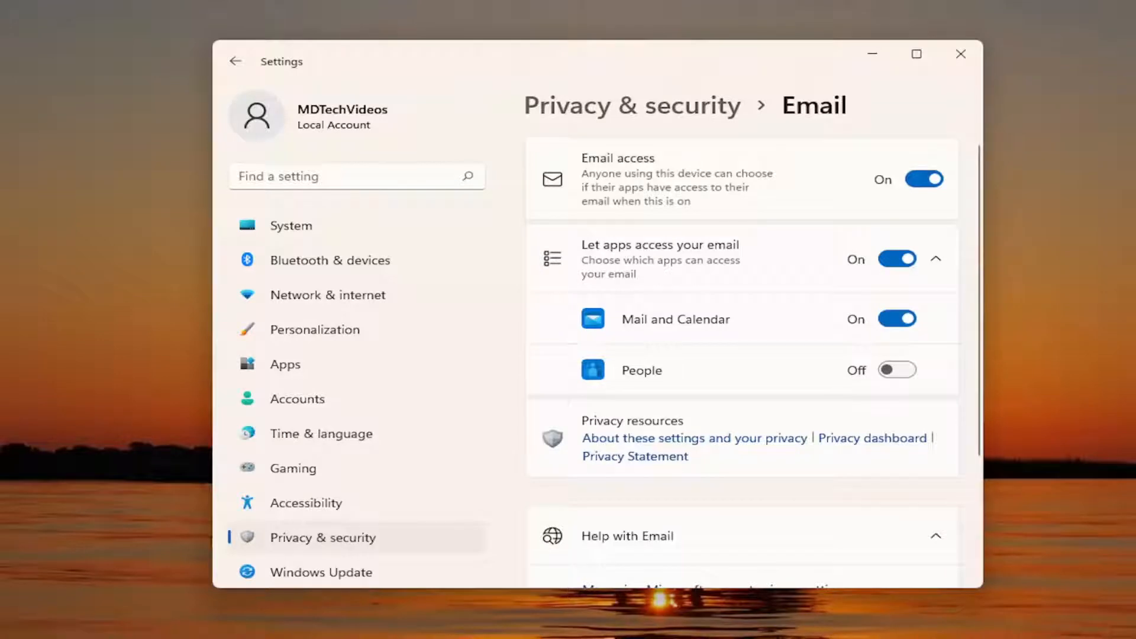
pyautogui.moveTo(826, 43)
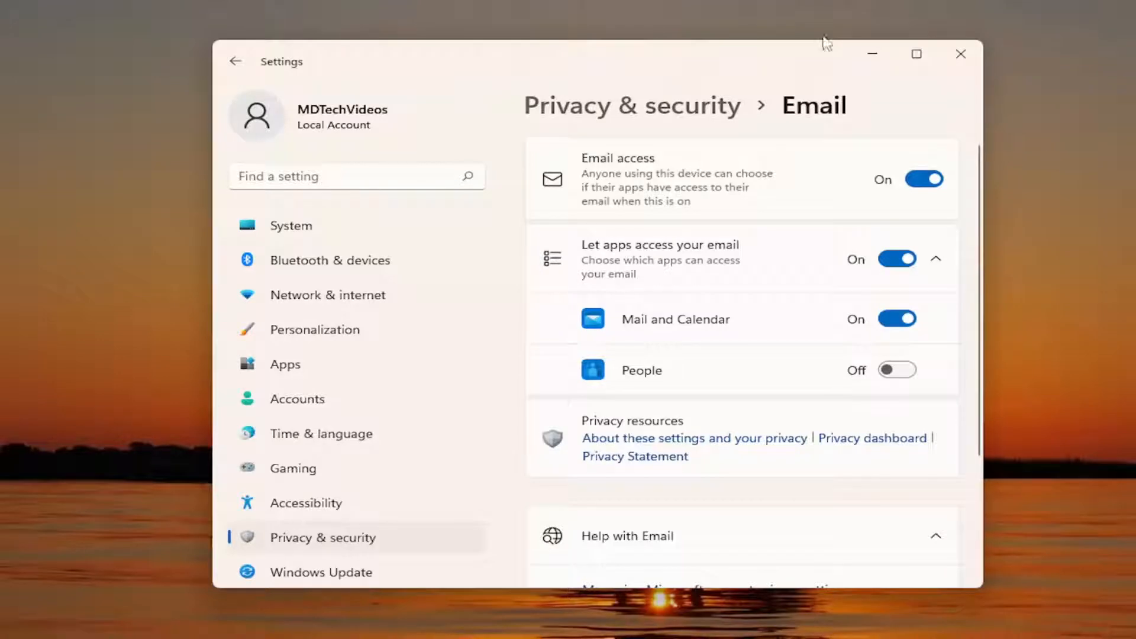
# Search Windows for 'apps and features' to reach the Apps & features page
pyautogui.click(461, 632)
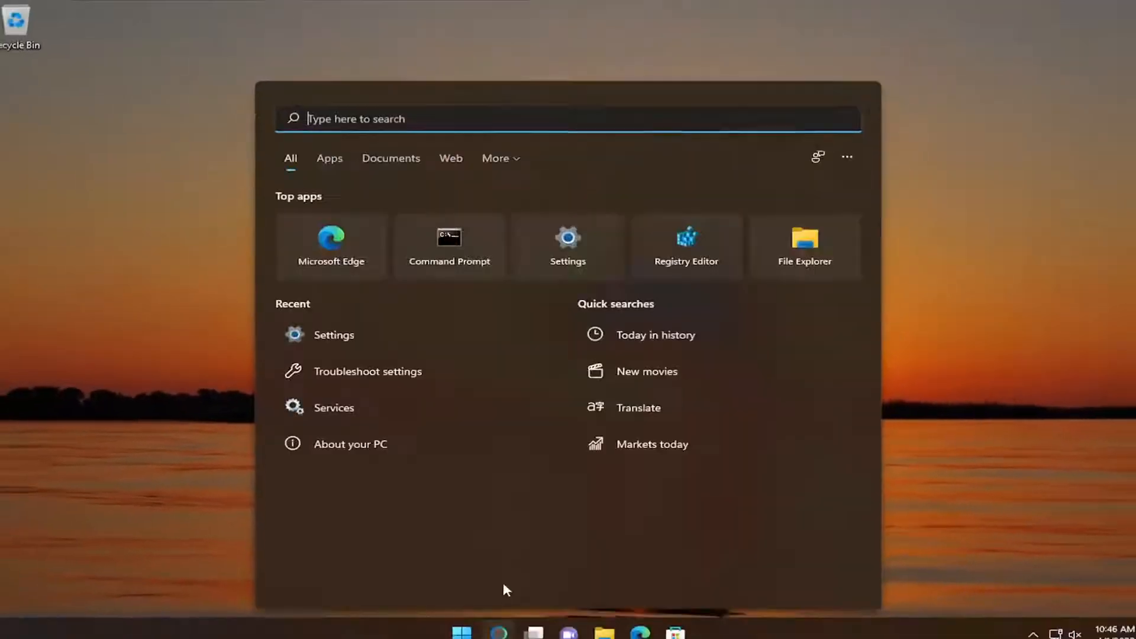
pyautogui.write('apps and f')
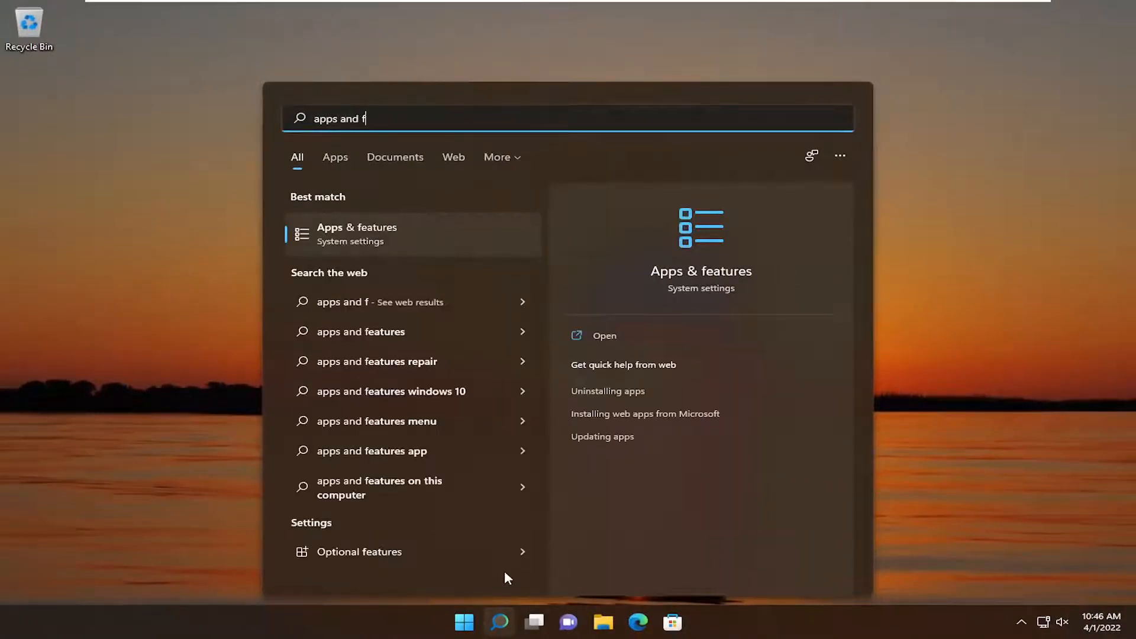
pyautogui.write('ea')
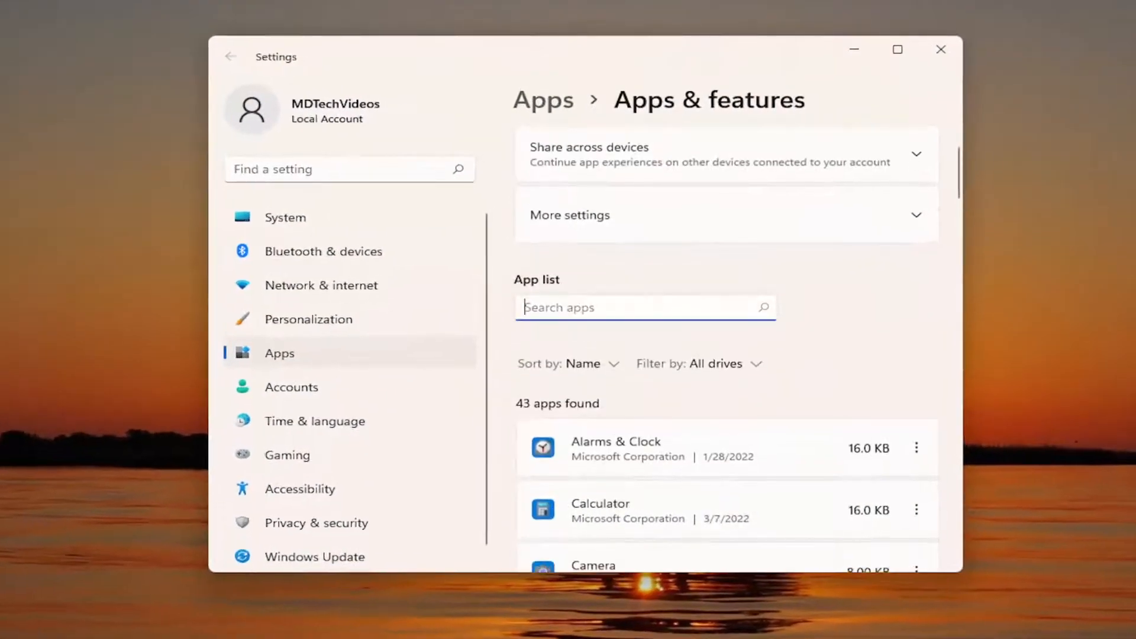
# Filter the app list for 'mail' and open Mail and Calendar's three-dot menu
pyautogui.write('mail')
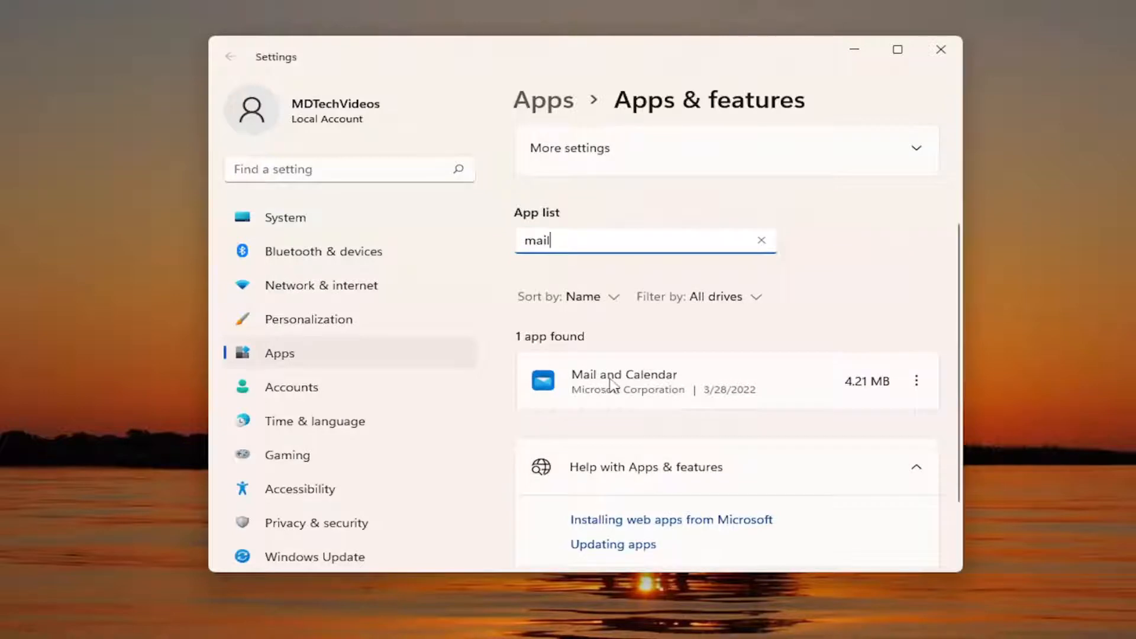
pyautogui.moveTo(931, 393)
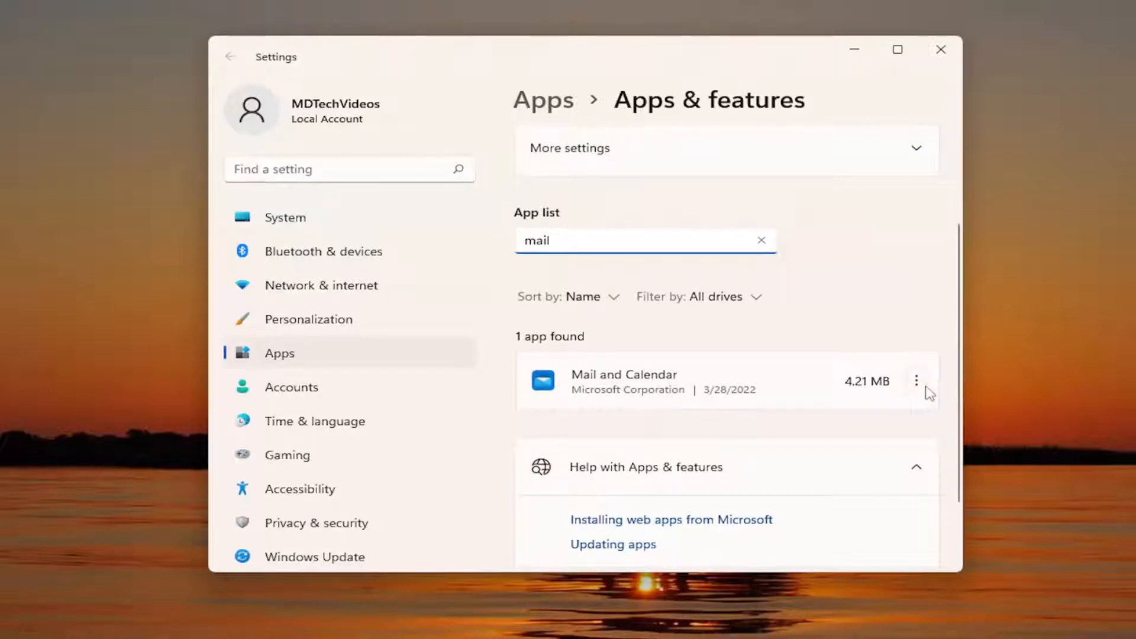
pyautogui.click(916, 383)
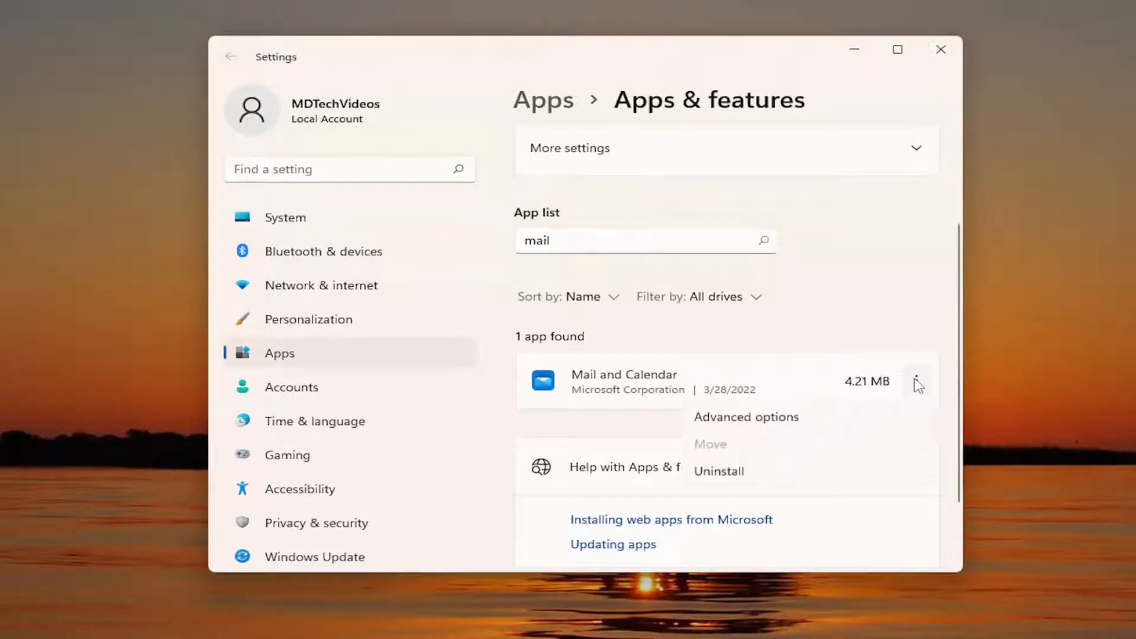
# In Mail and Calendar's Advanced options, run Repair, keeping the app's data
pyautogui.click(745, 417)
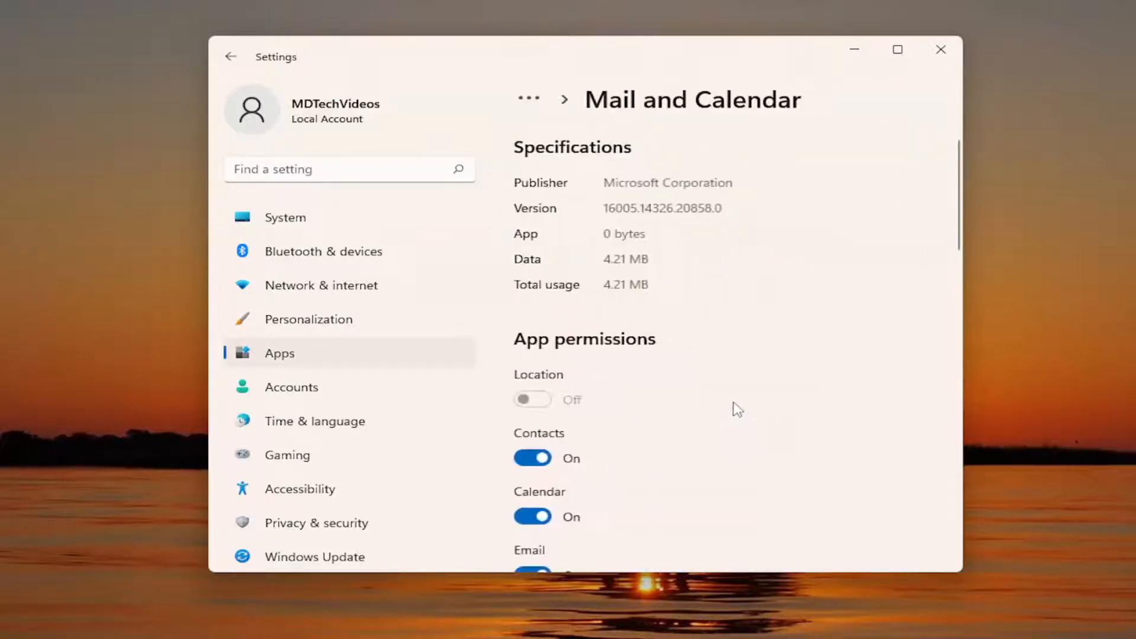
pyautogui.scroll(-3)
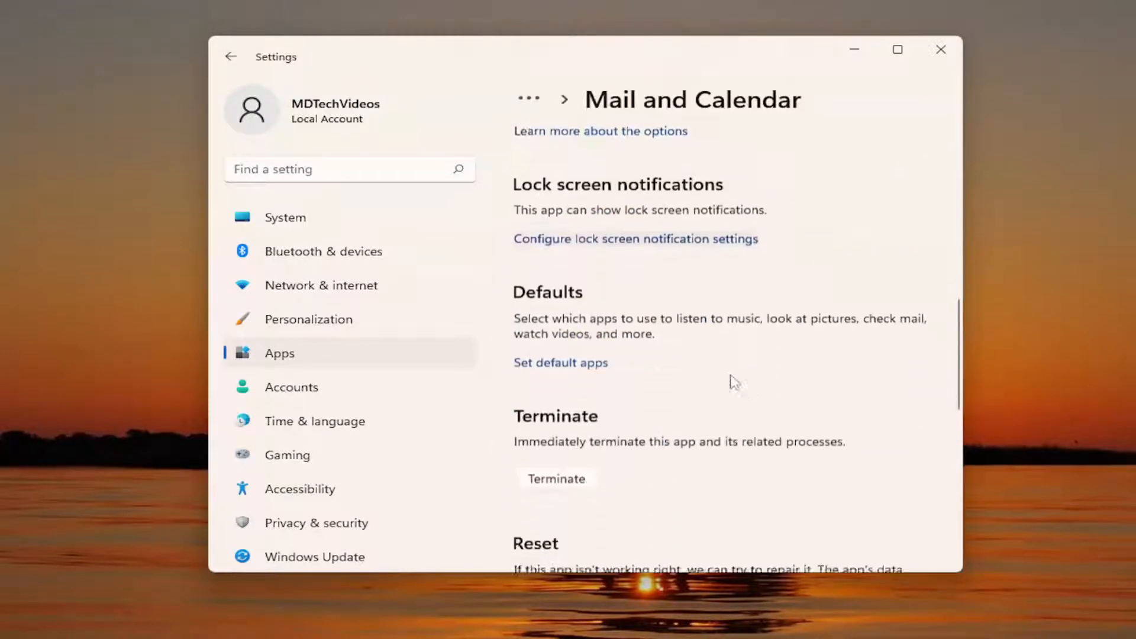
pyautogui.scroll(-3)
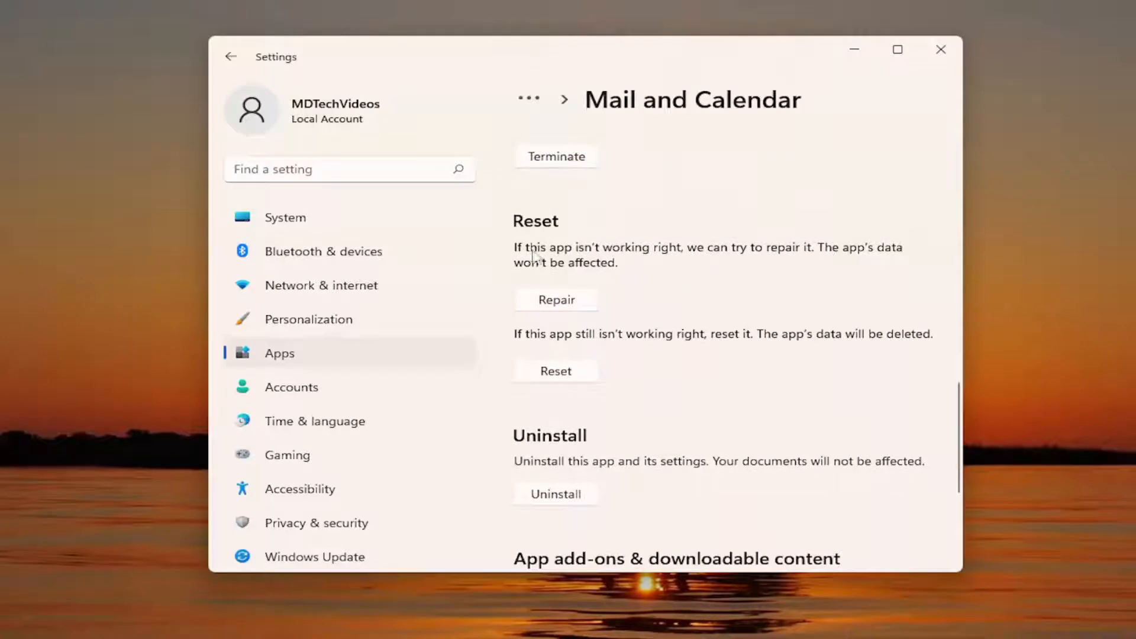
pyautogui.moveTo(861, 263)
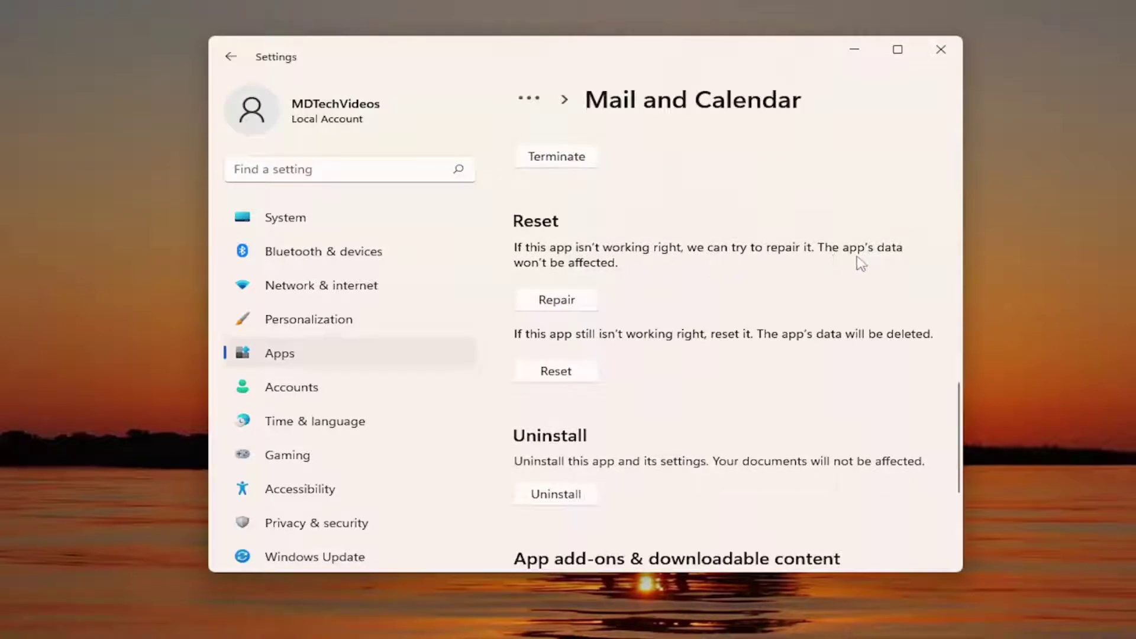
pyautogui.moveTo(573, 317)
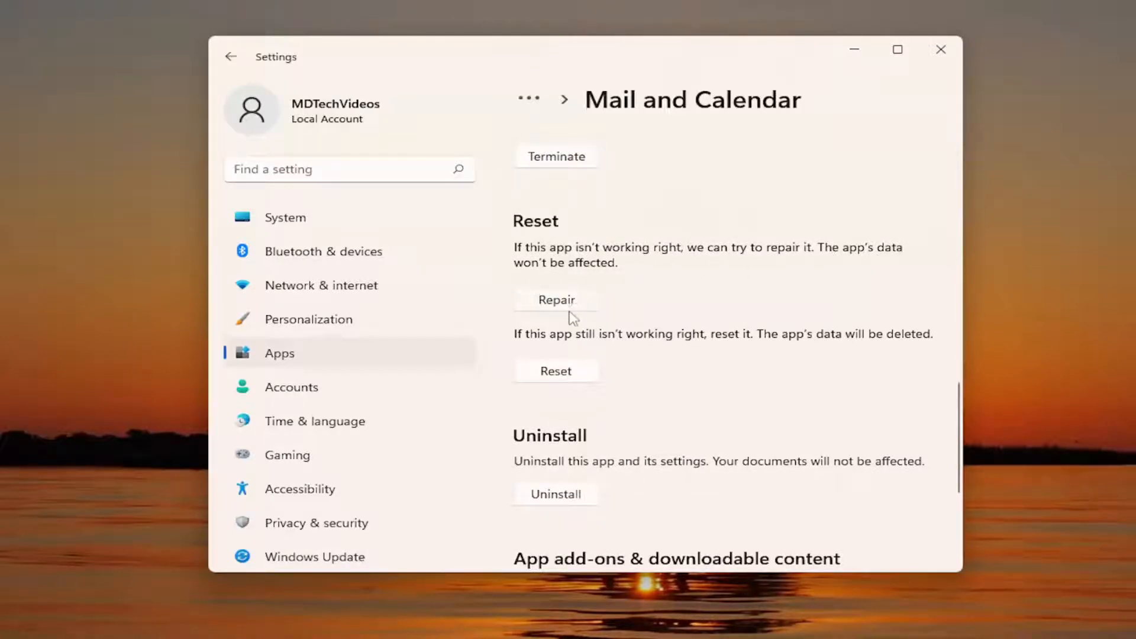
pyautogui.click(556, 299)
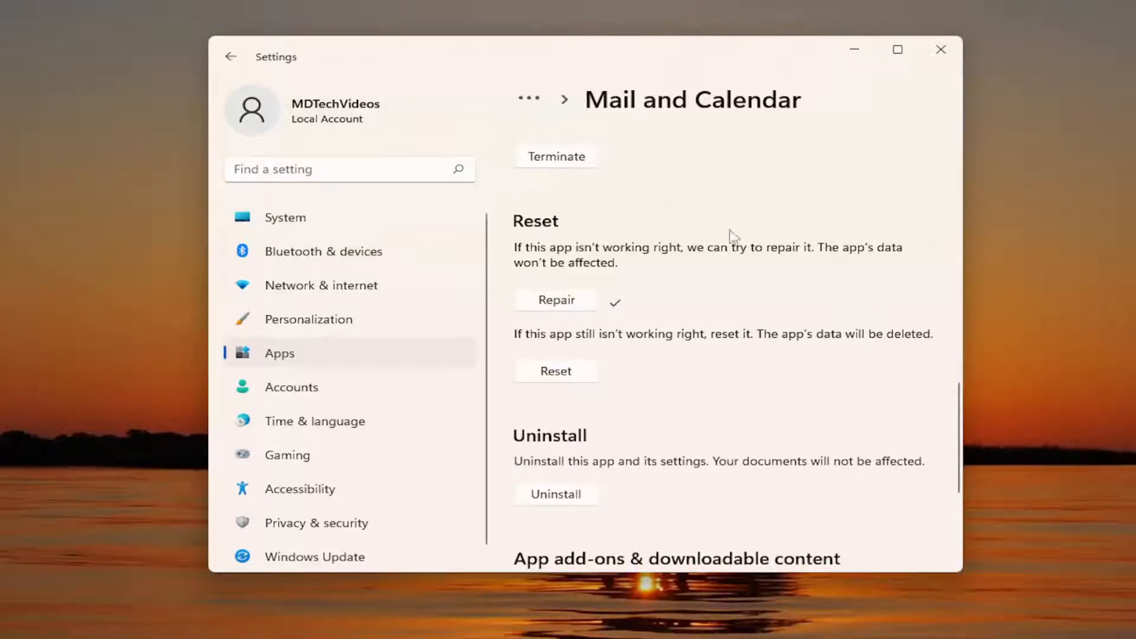
pyautogui.moveTo(685, 227)
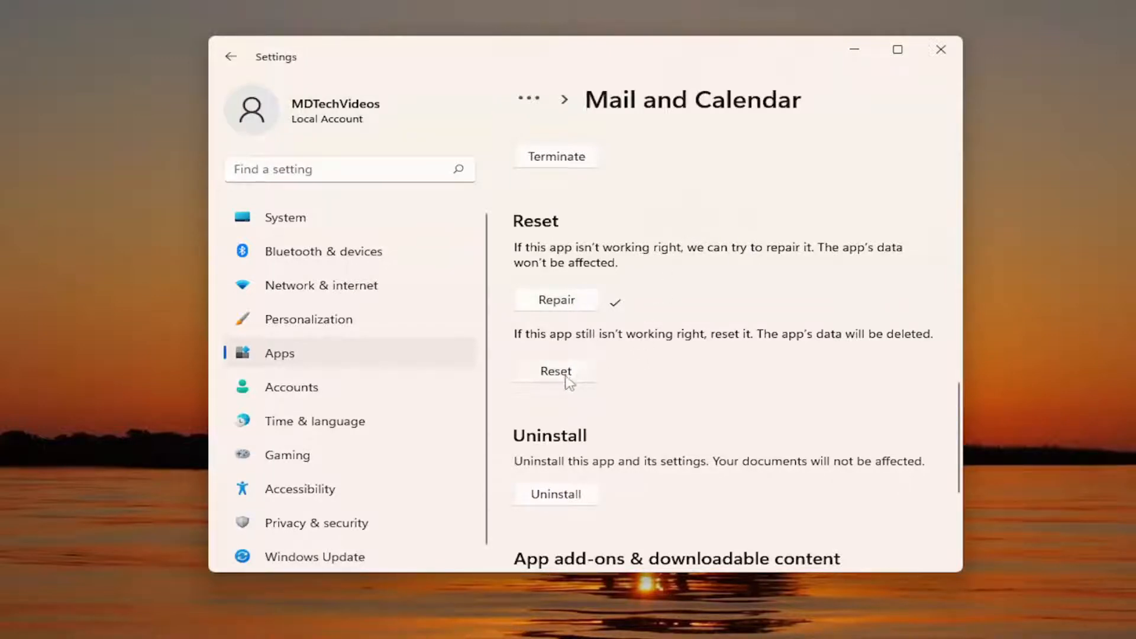
pyautogui.moveTo(888, 341)
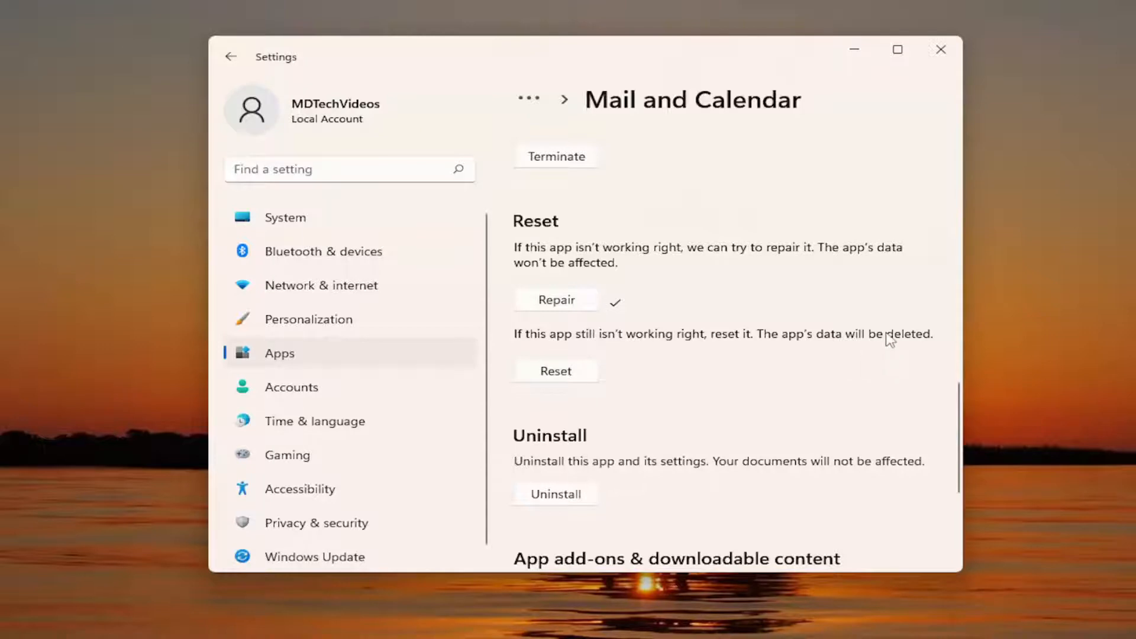
pyautogui.moveTo(468, 317)
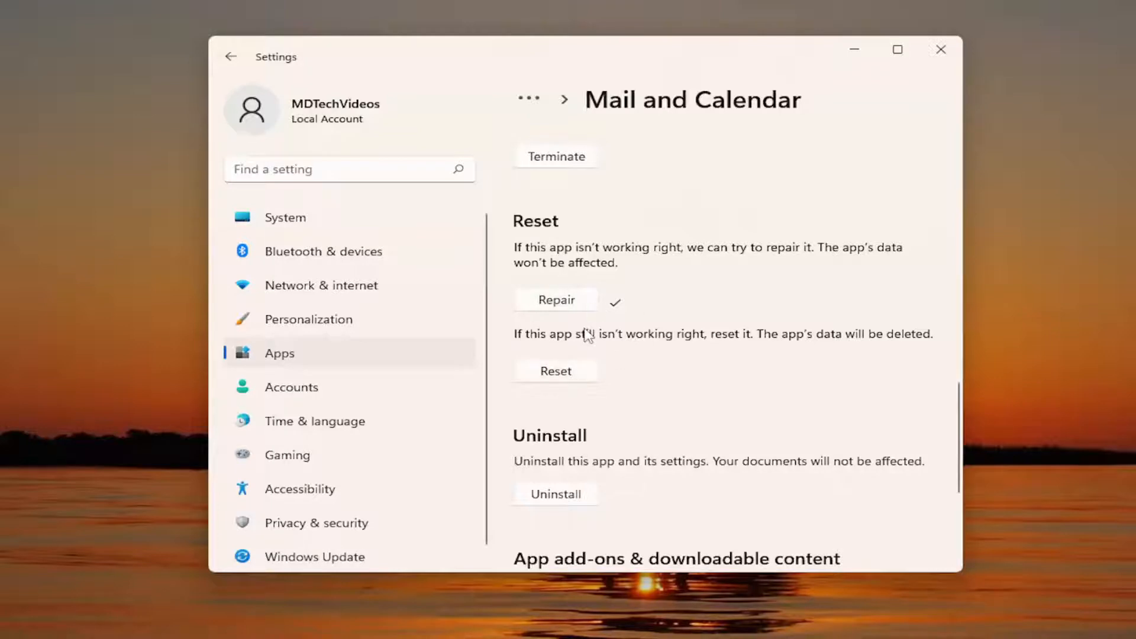
# Run Reset and confirm it, deleting Mail and Calendar's data and sign-in details
pyautogui.click(555, 370)
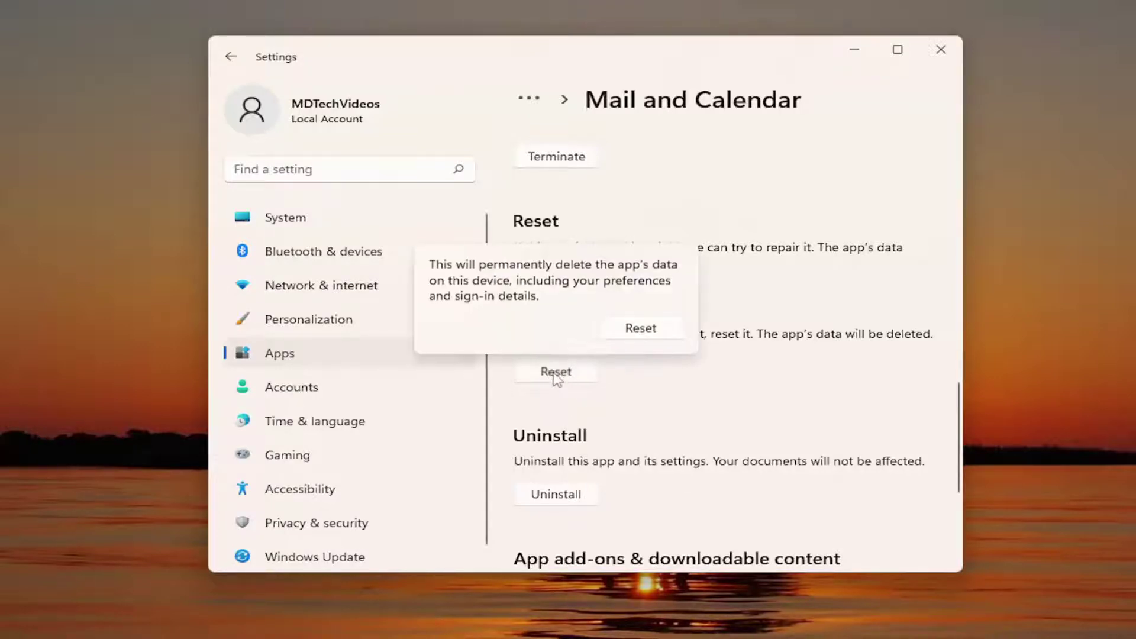
pyautogui.moveTo(621, 272)
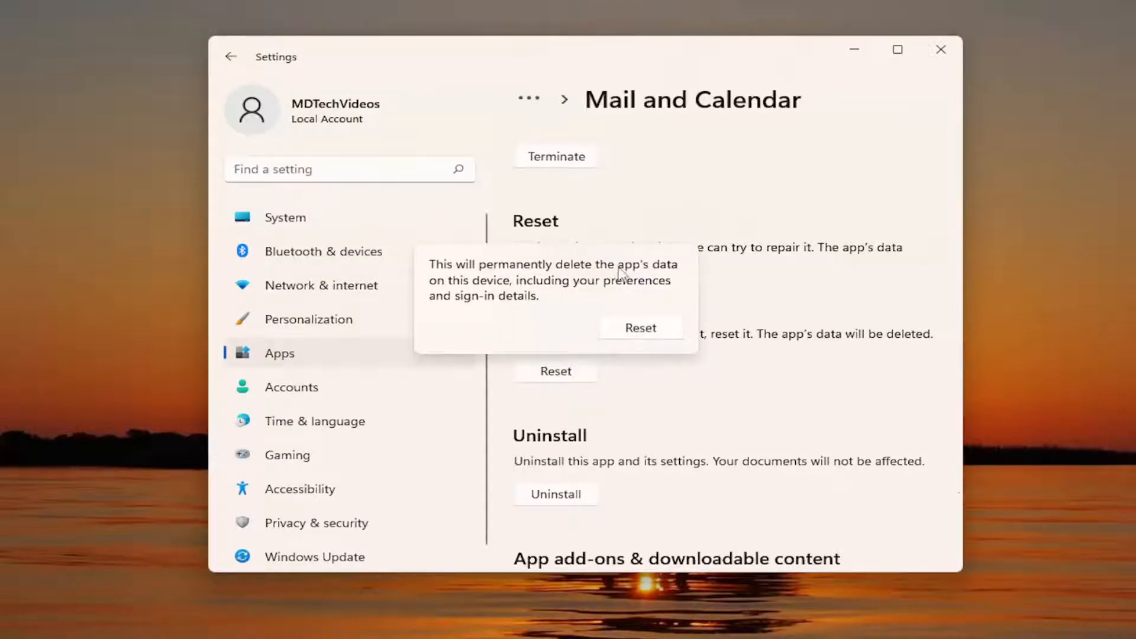
pyautogui.moveTo(628, 299)
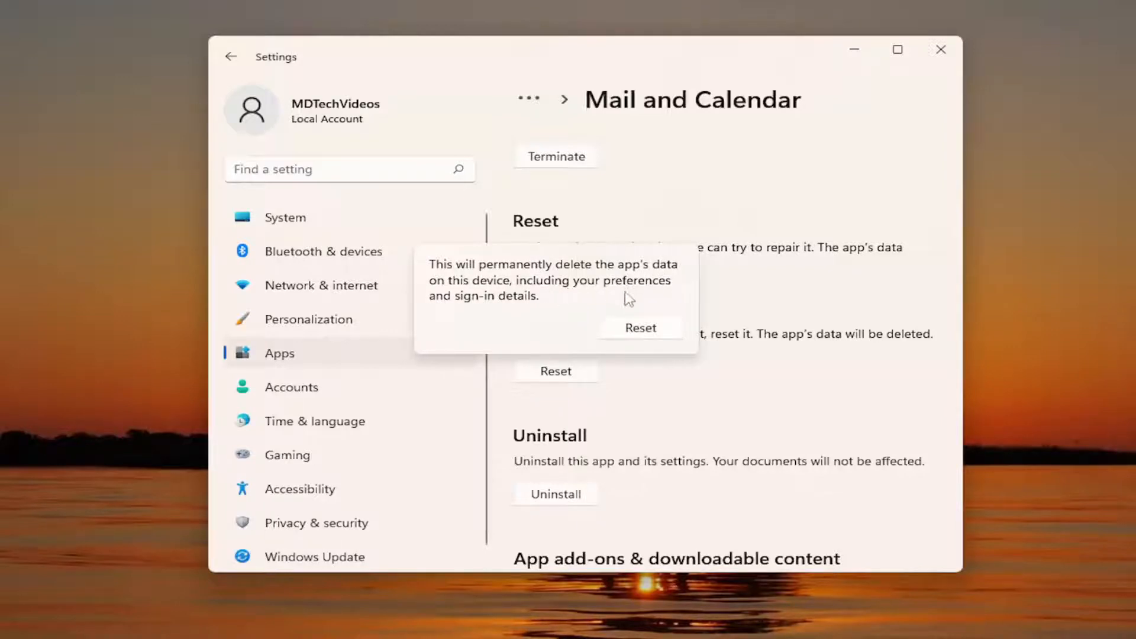
pyautogui.moveTo(649, 344)
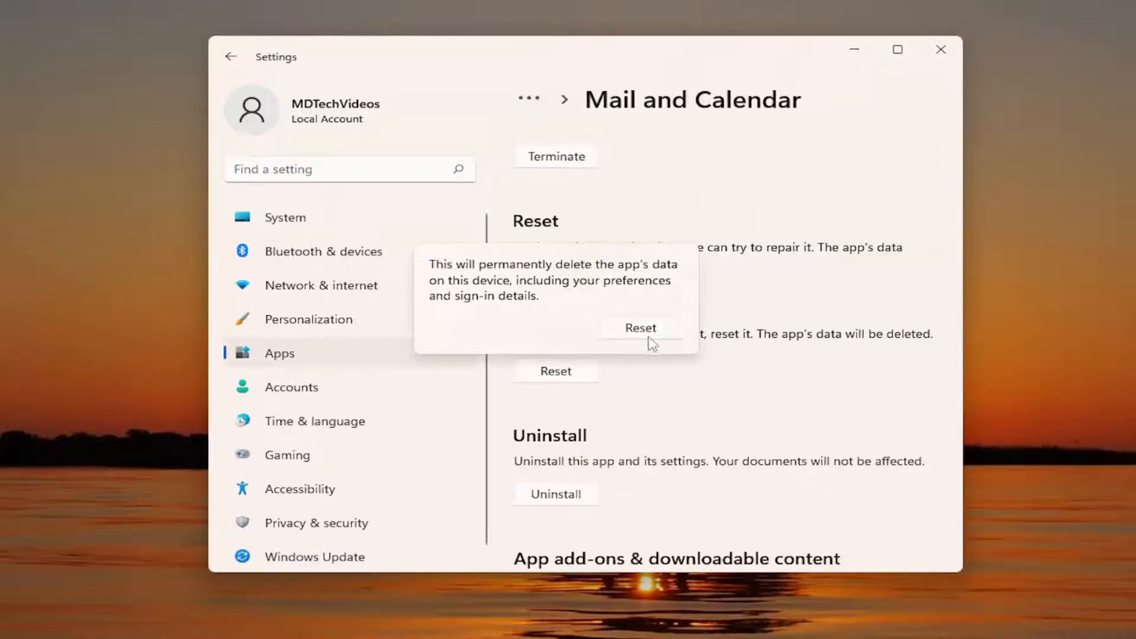
pyautogui.click(641, 328)
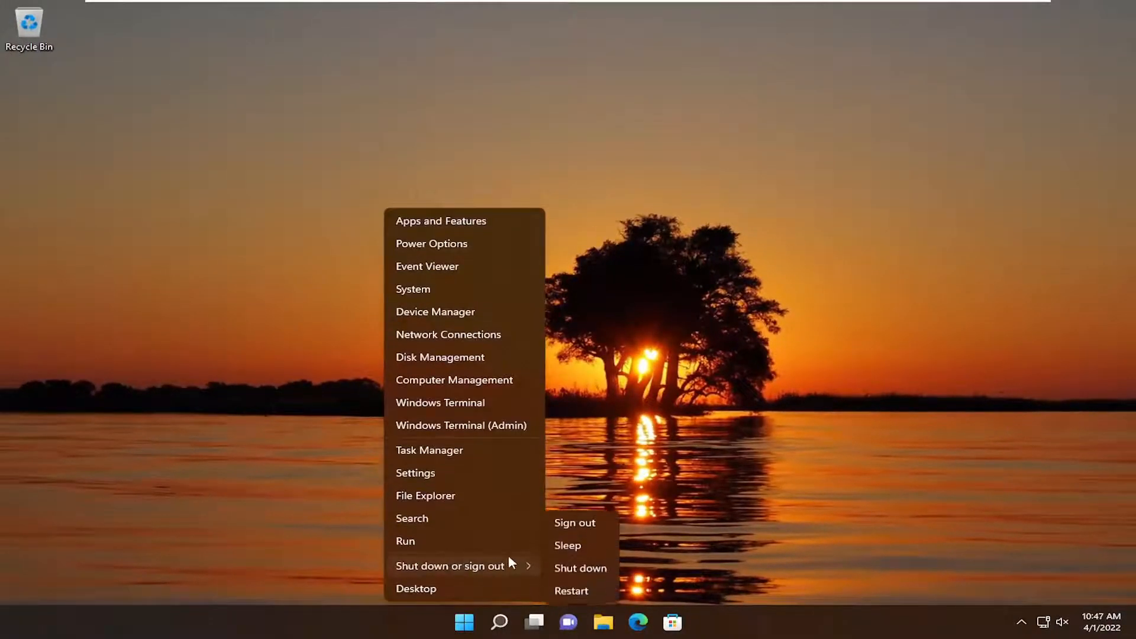
# Restart the computer from the Start quick-link menu and return to the desktop
pyautogui.click(574, 522)
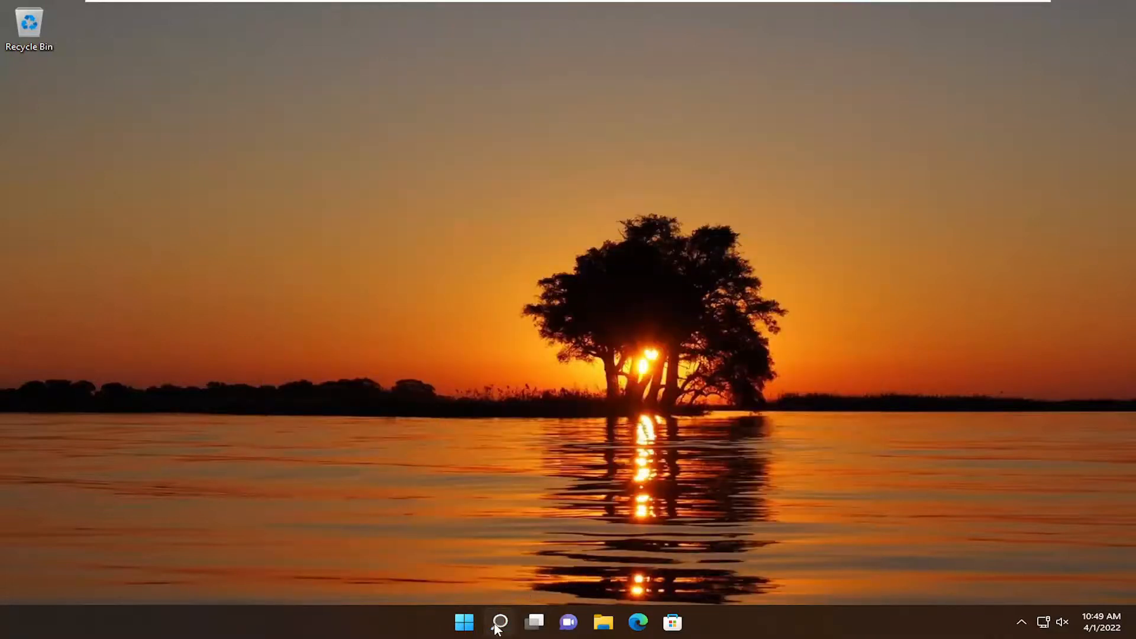
# Reach Apps & features again, filter for 'mail', and uninstall Mail and Calendar with confirmation
pyautogui.click(498, 622)
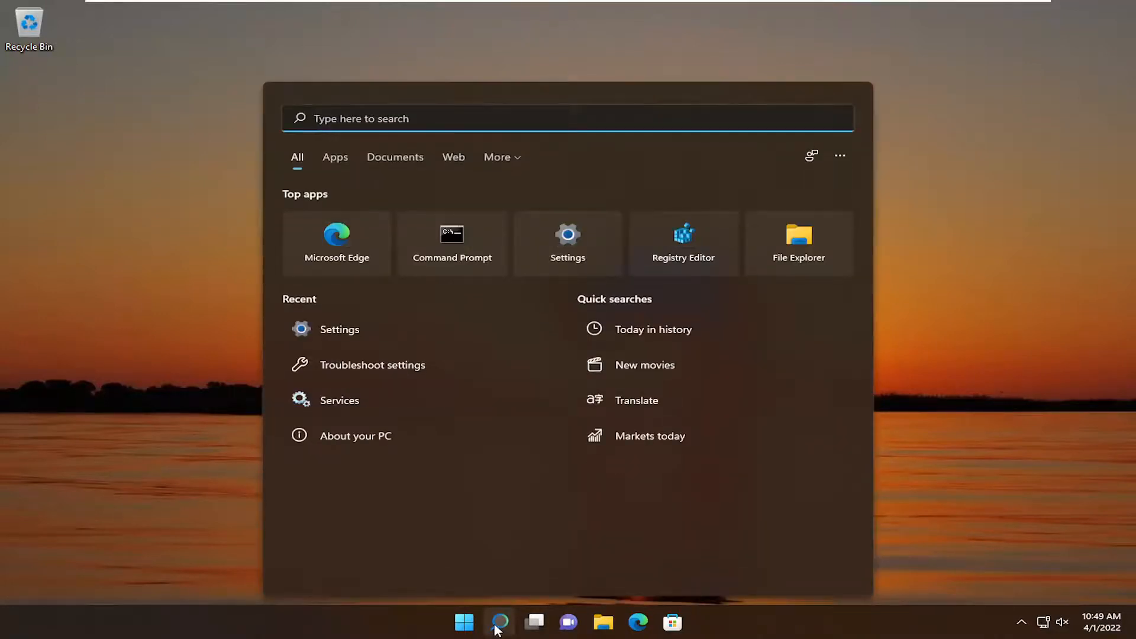
pyautogui.write('apps an')
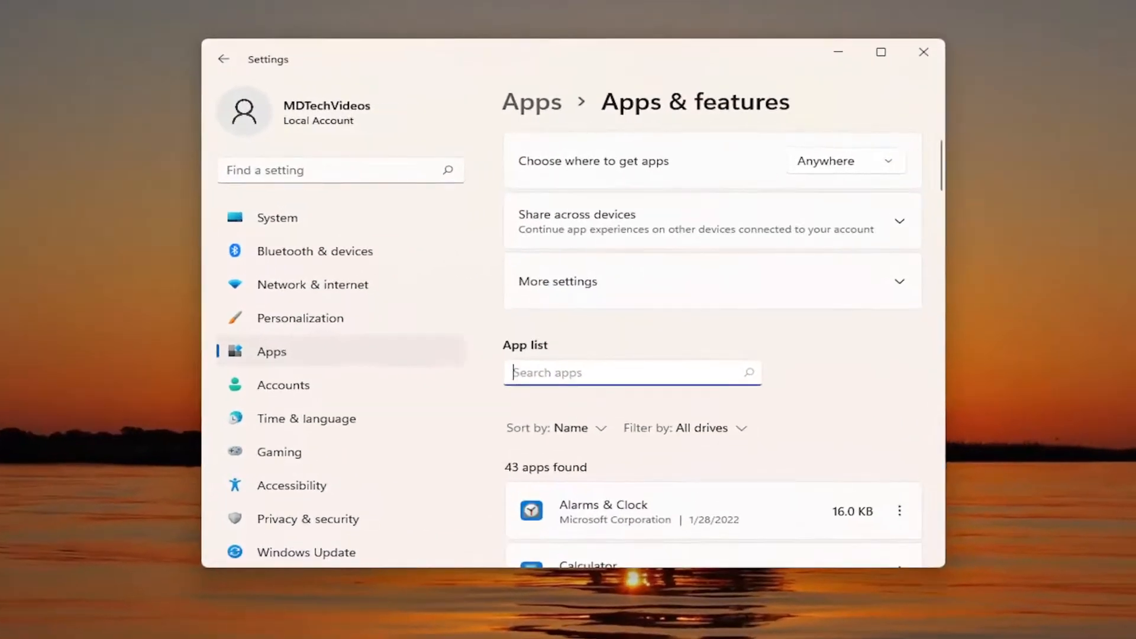
pyautogui.write('mail')
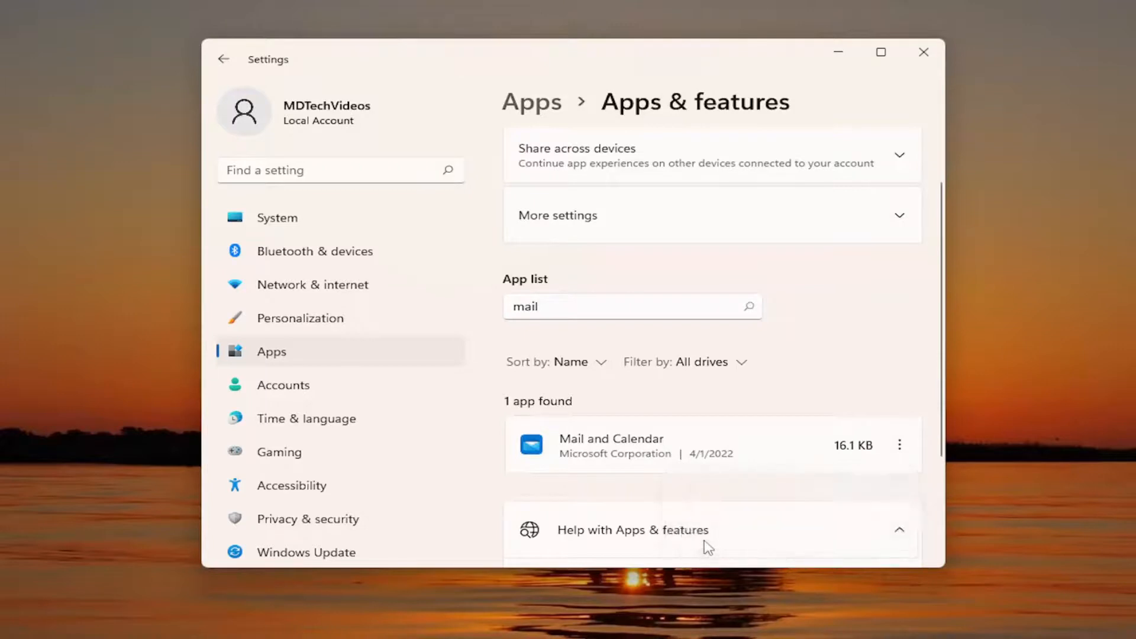
pyautogui.click(899, 445)
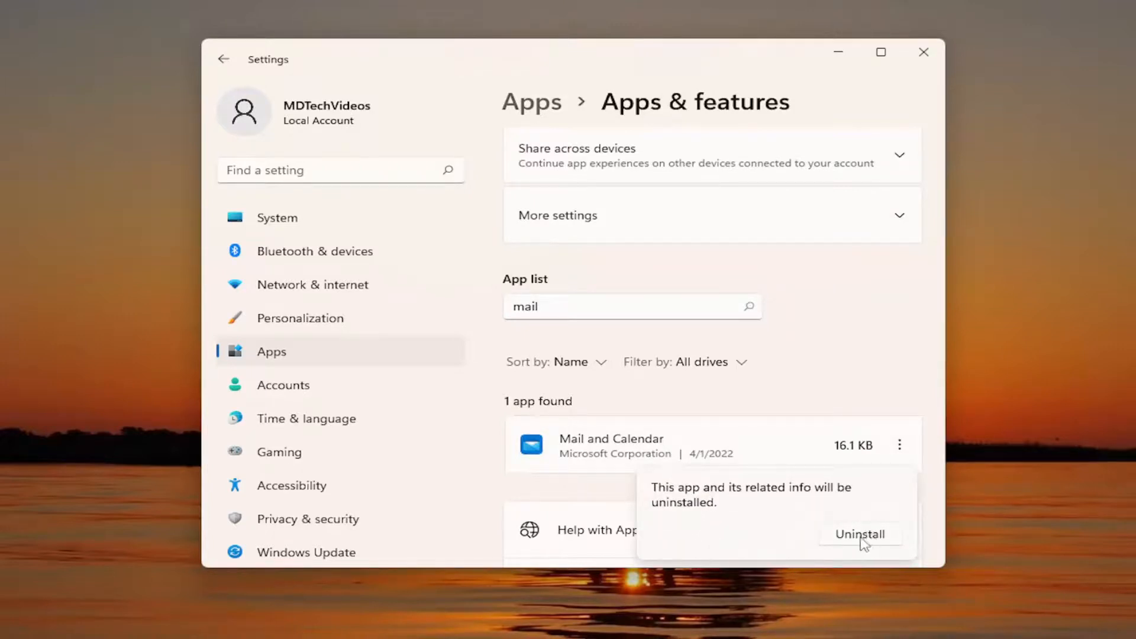
pyautogui.click(859, 534)
pyautogui.write('st')
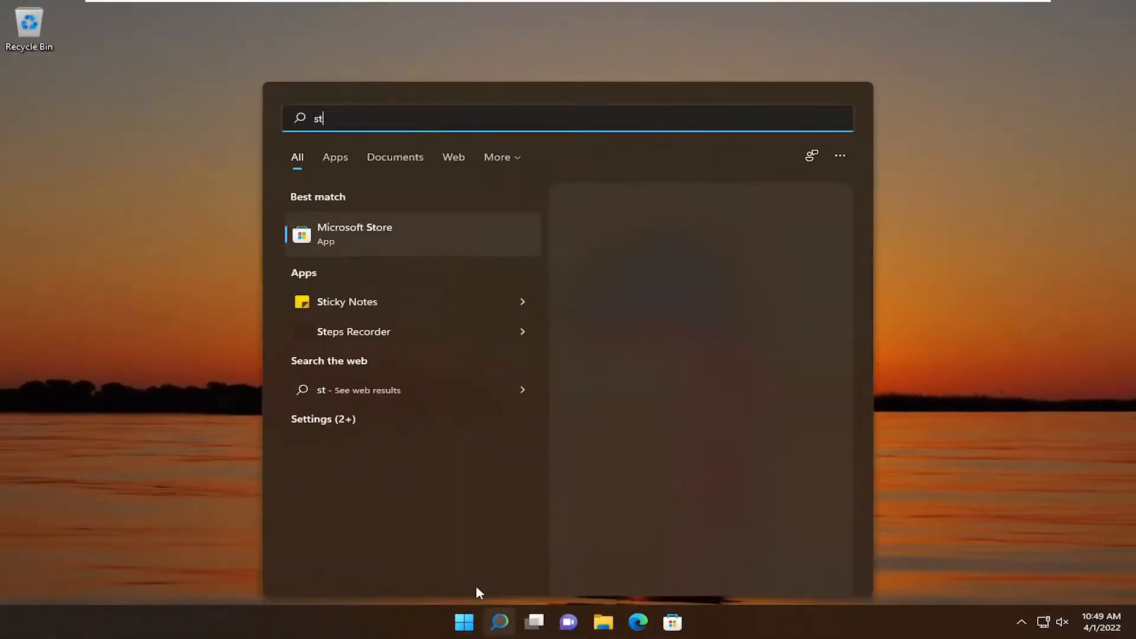
# Launch Microsoft Store and search it for 'mail and calendar'
pyautogui.write('ore')
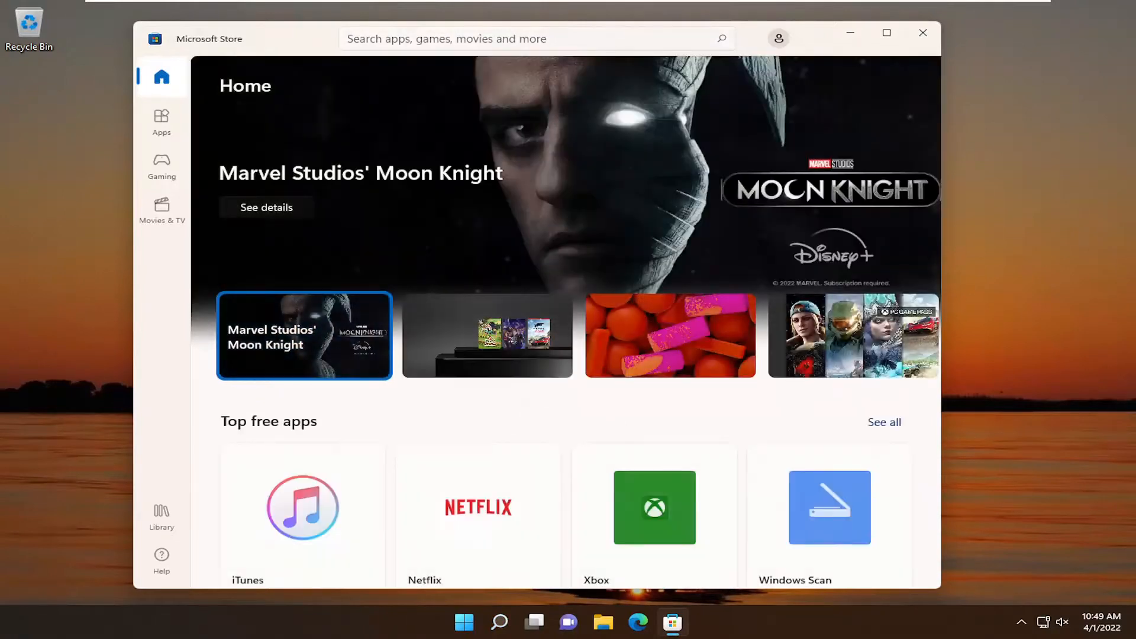
pyautogui.click(536, 38)
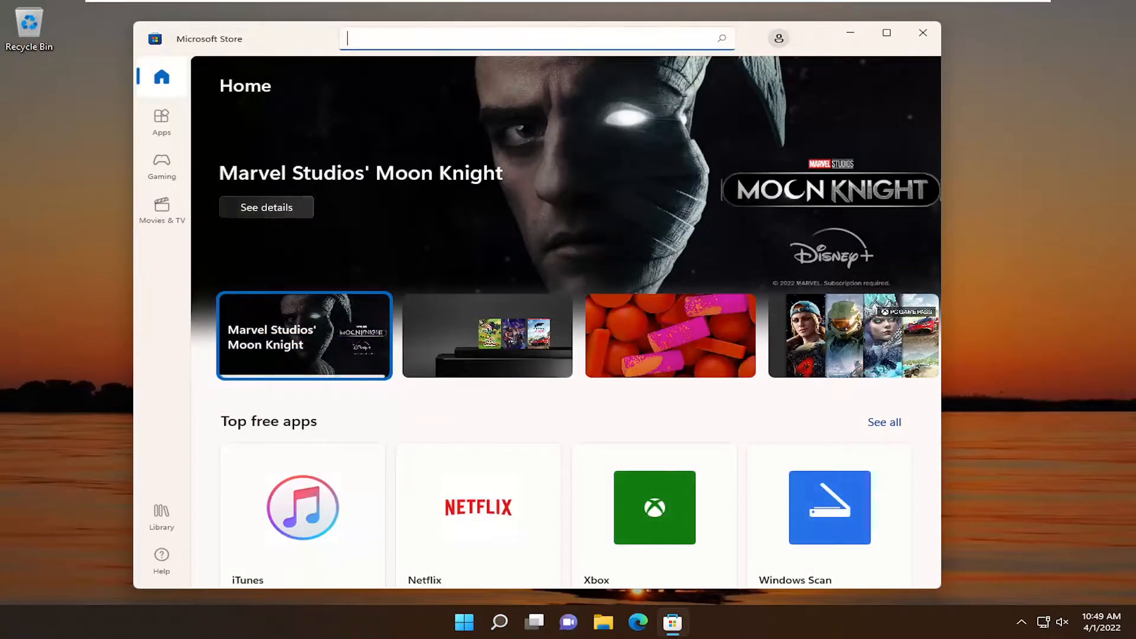
pyautogui.write('mail and calender')
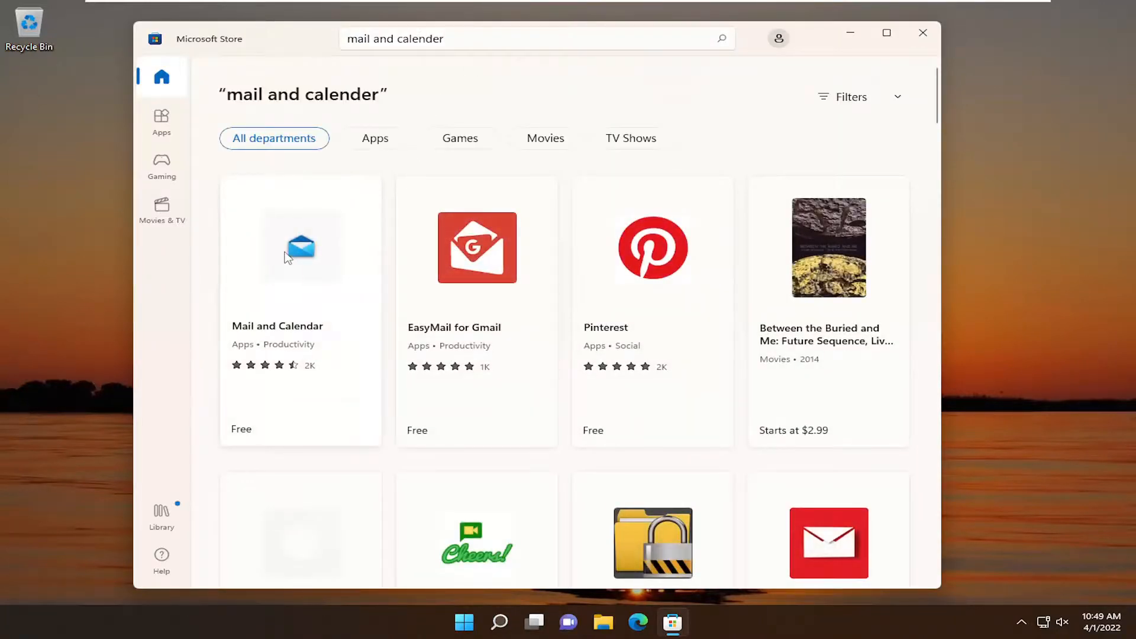
# Get Mail and Calendar from its Store page to reinstall it
pyautogui.click(299, 253)
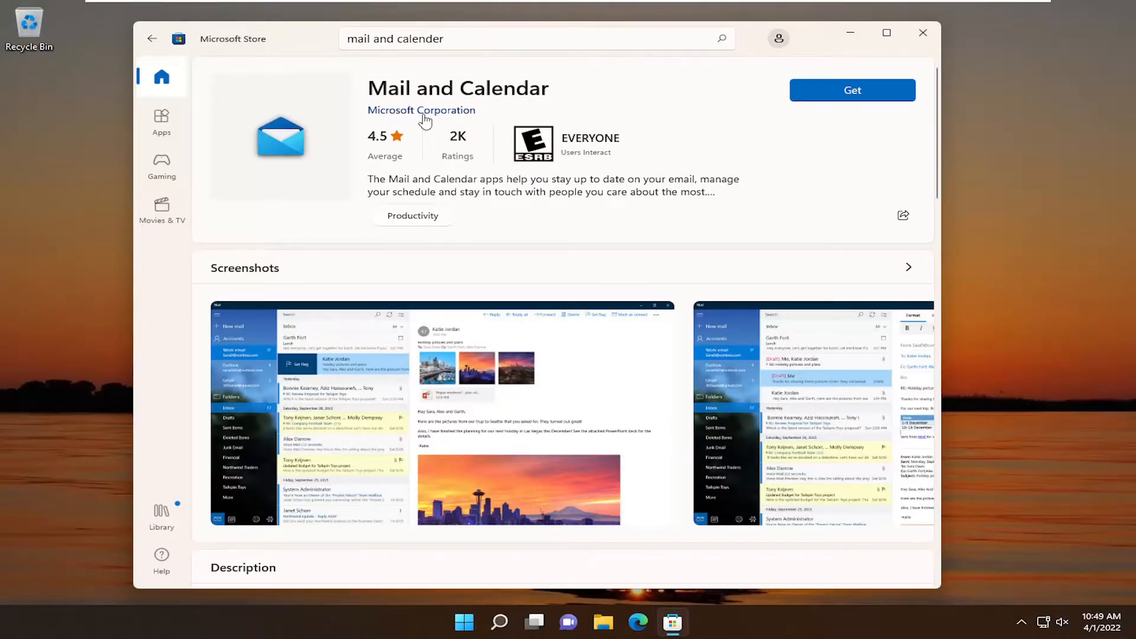
pyautogui.click(852, 90)
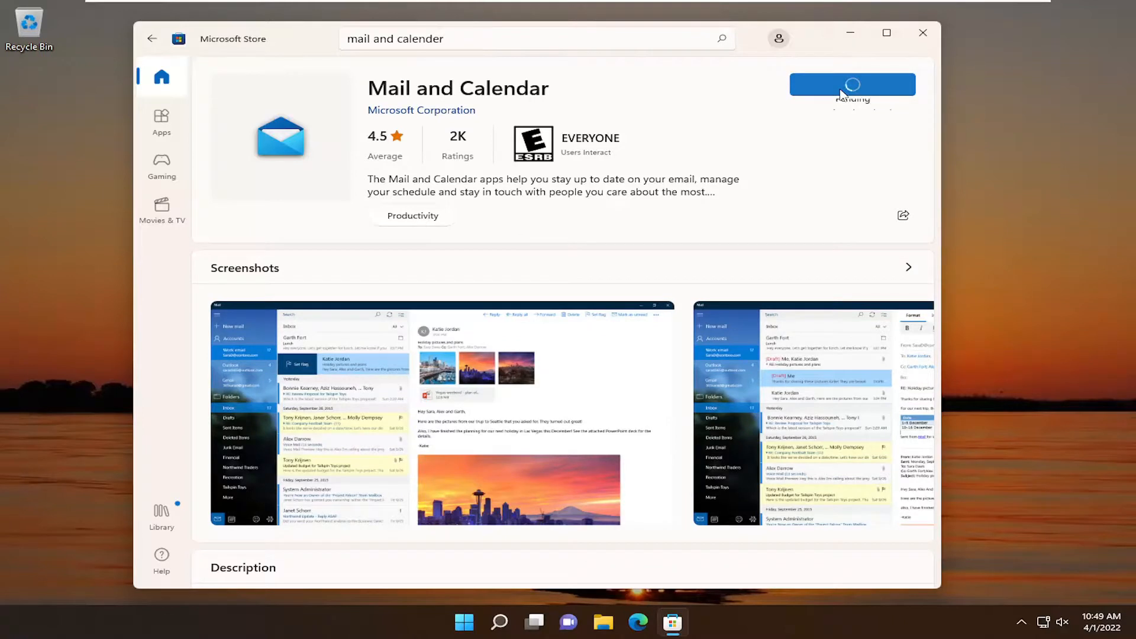
pyautogui.click(852, 84)
pyautogui.write('mai')
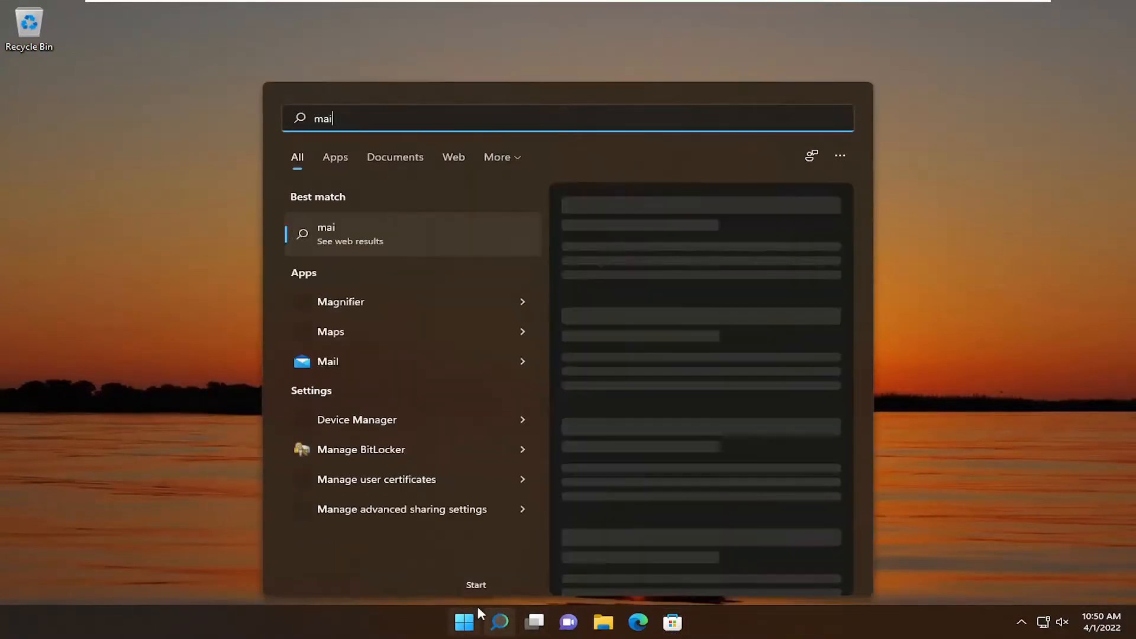
# Launch Mail to its Add an account choices, dismiss them and close Mail
pyautogui.write('l')
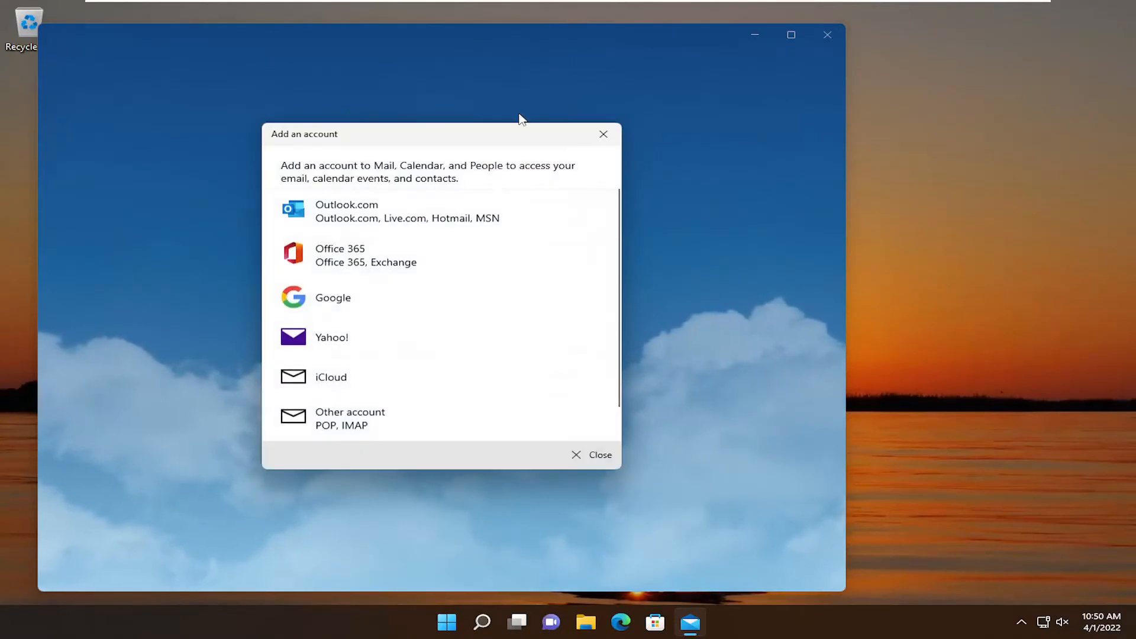
pyautogui.moveTo(408, 190)
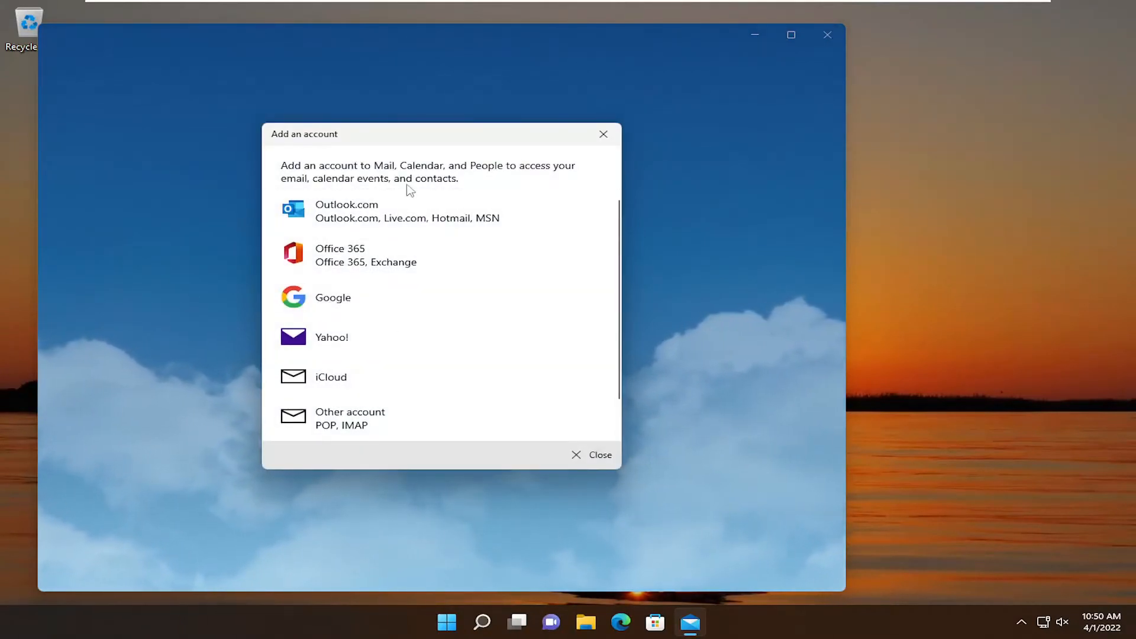
pyautogui.moveTo(604, 133)
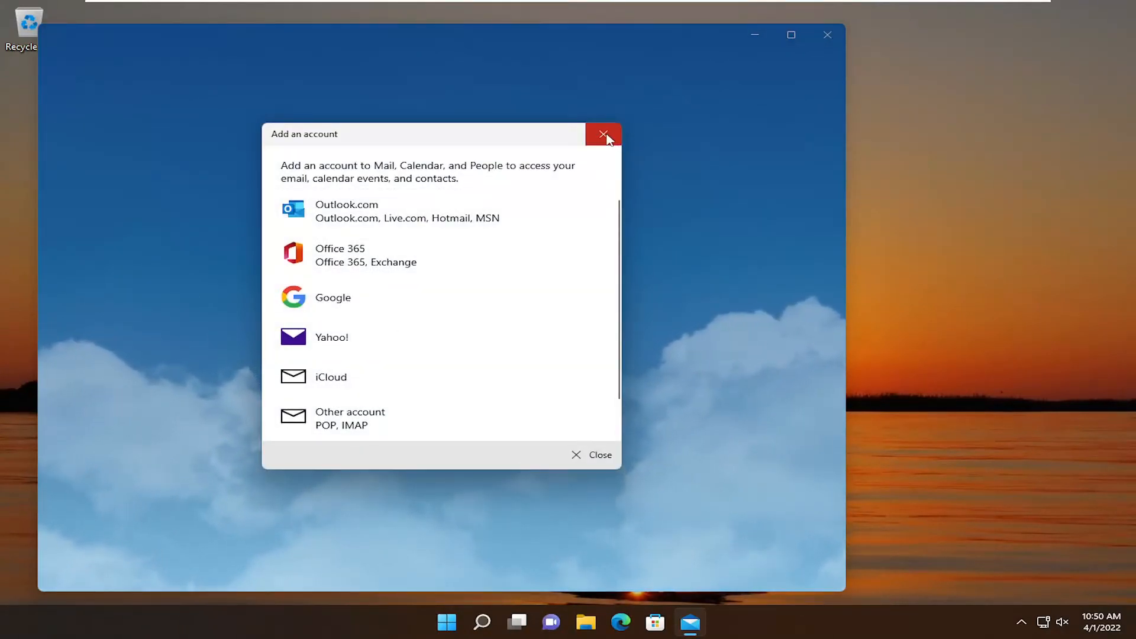
pyautogui.click(604, 135)
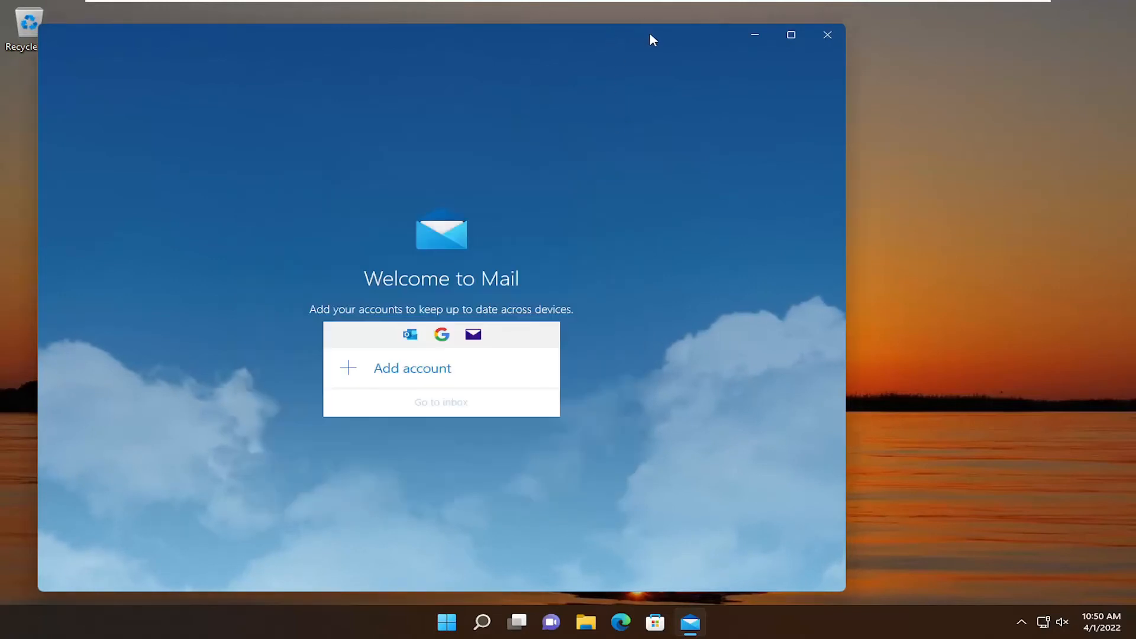
pyautogui.click(827, 35)
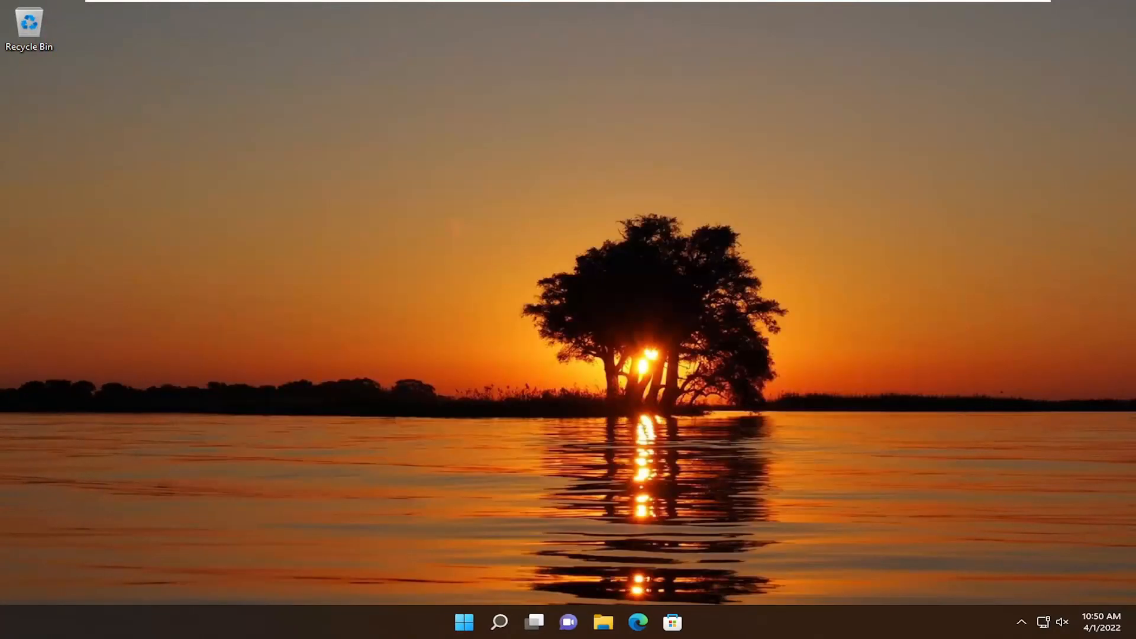